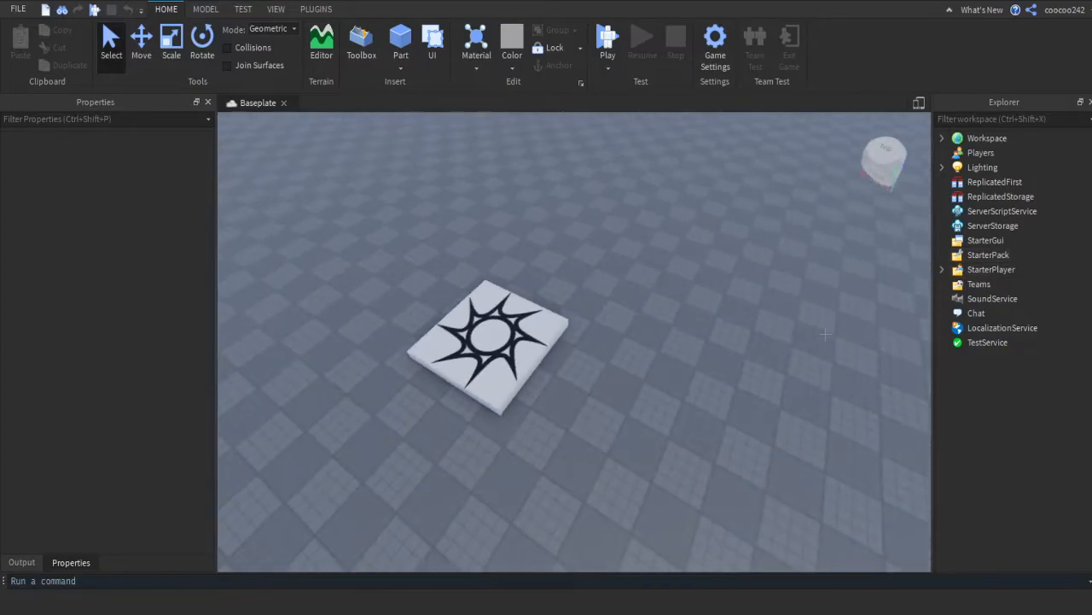
Under StarterGui, insert a ScreenGui containing a TextButton and a Frame.
left_click(986, 240)
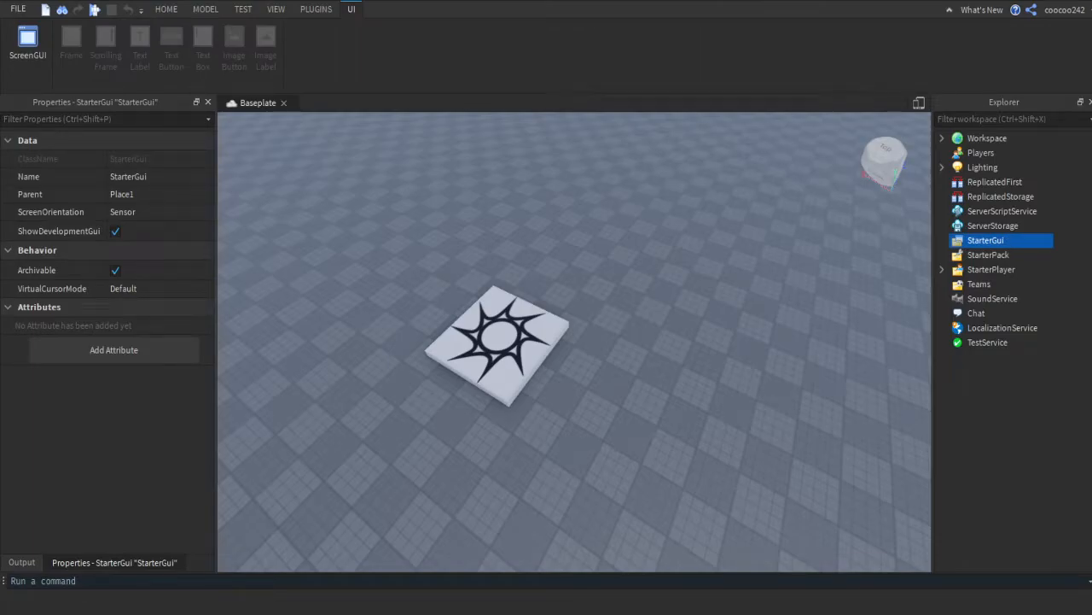
left_click(28, 41)
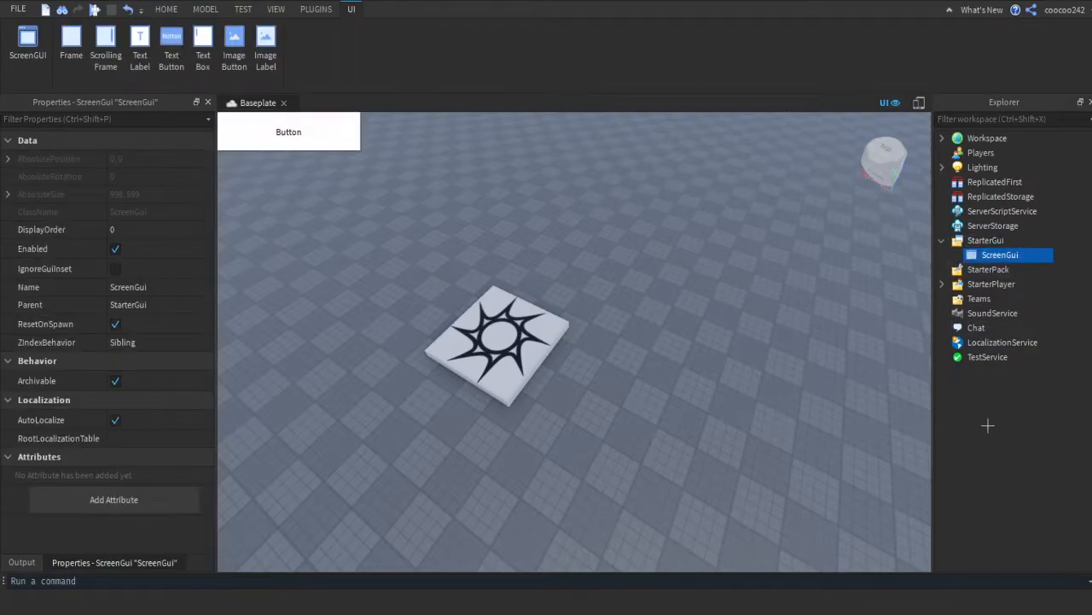
left_click(171, 47)
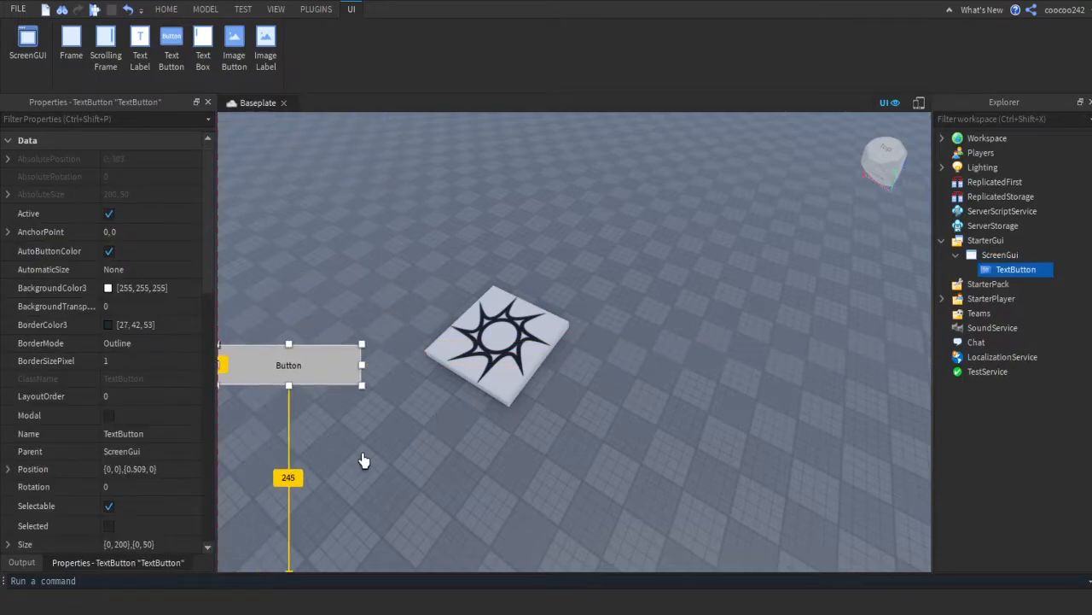
left_click(1000, 254)
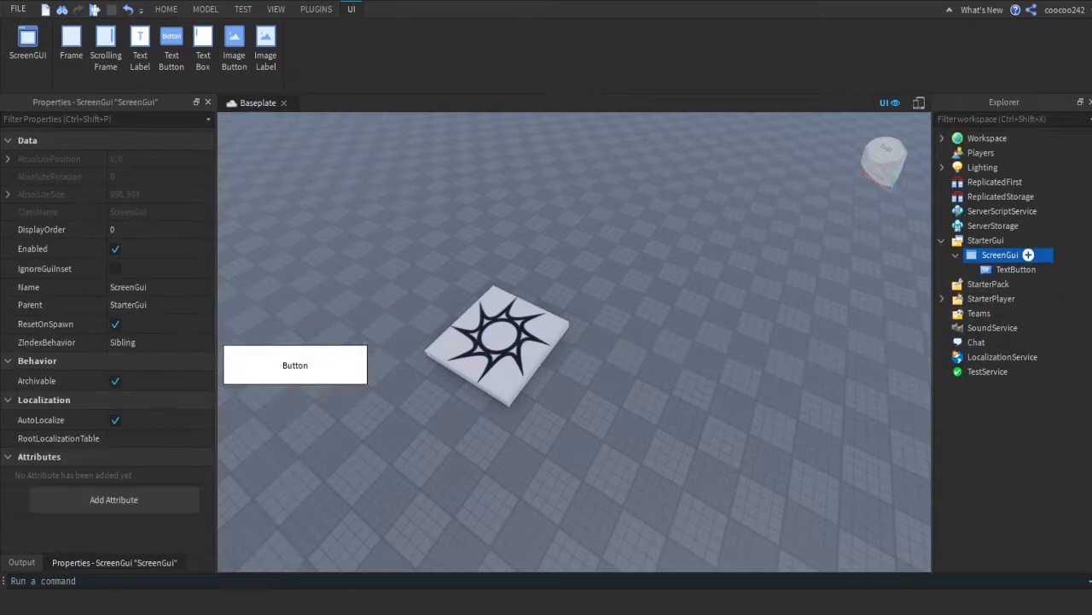
left_click(71, 47)
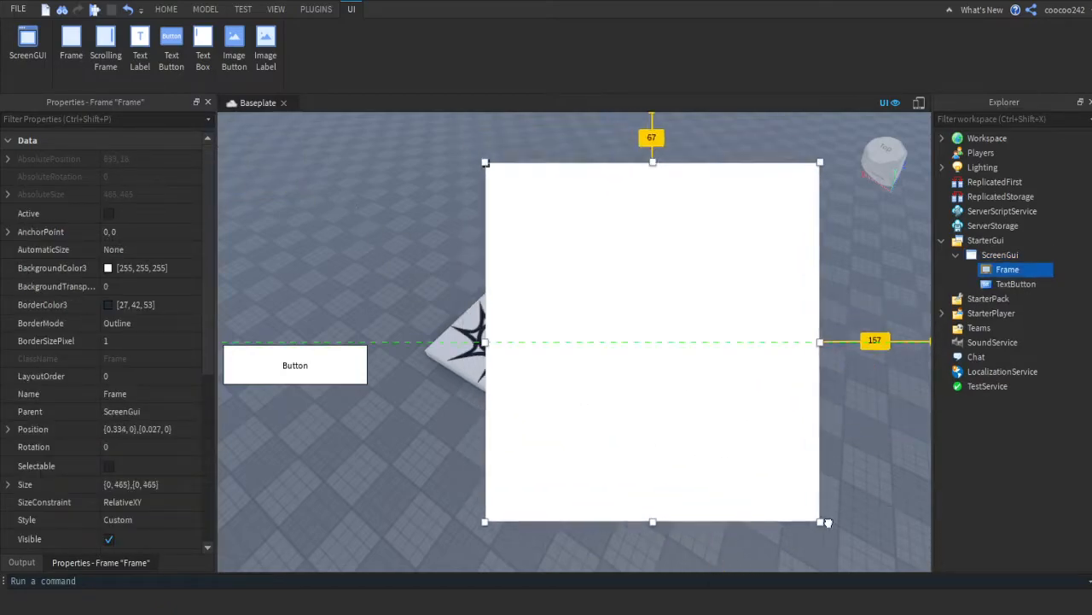
Resize the Frame to a 379x379 square and position it near the screen centre.
left_click_drag(653, 342, 572, 320)
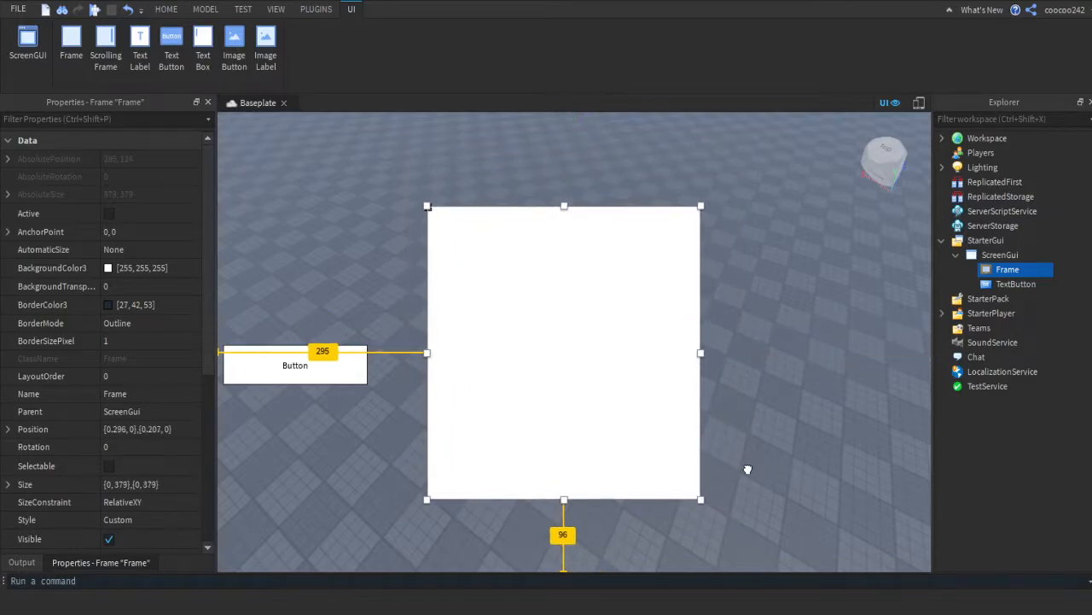
left_click_drag(564, 352, 573, 365)
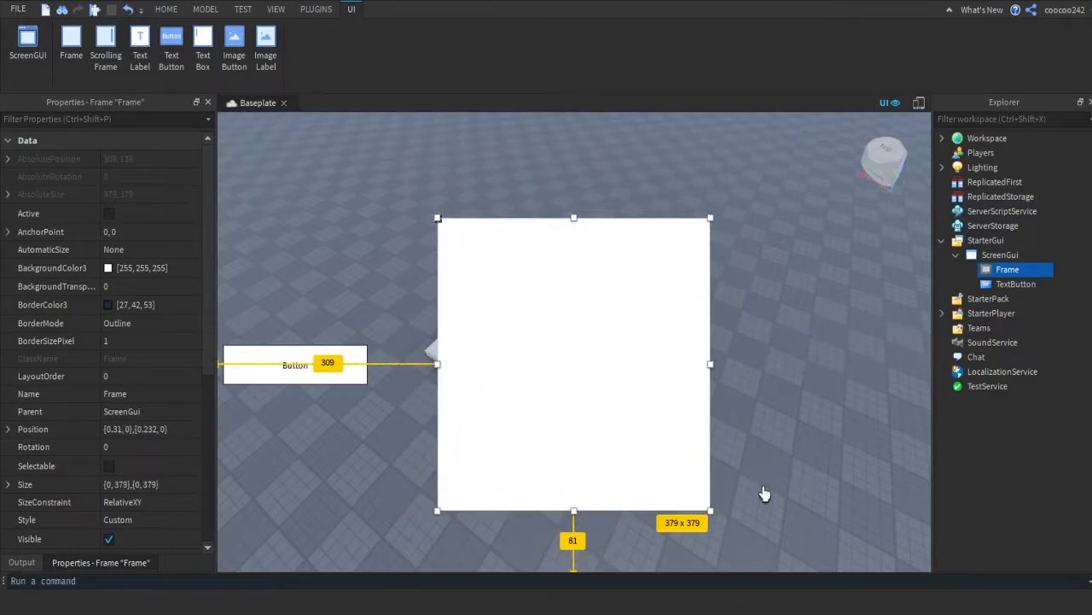
mouse_move(640, 480)
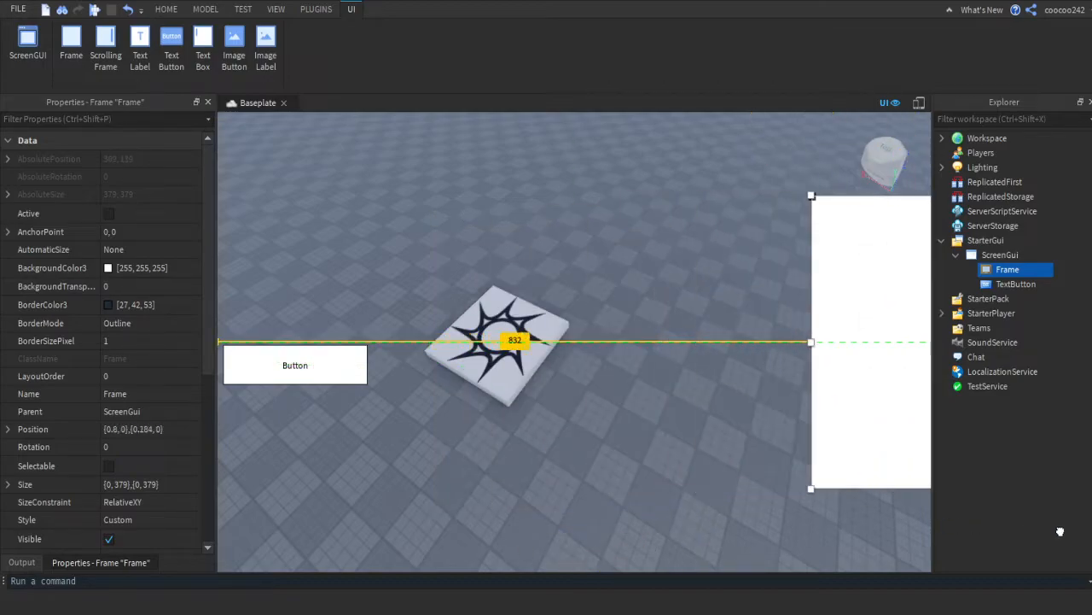
left_click_drag(871, 342, 573, 355)
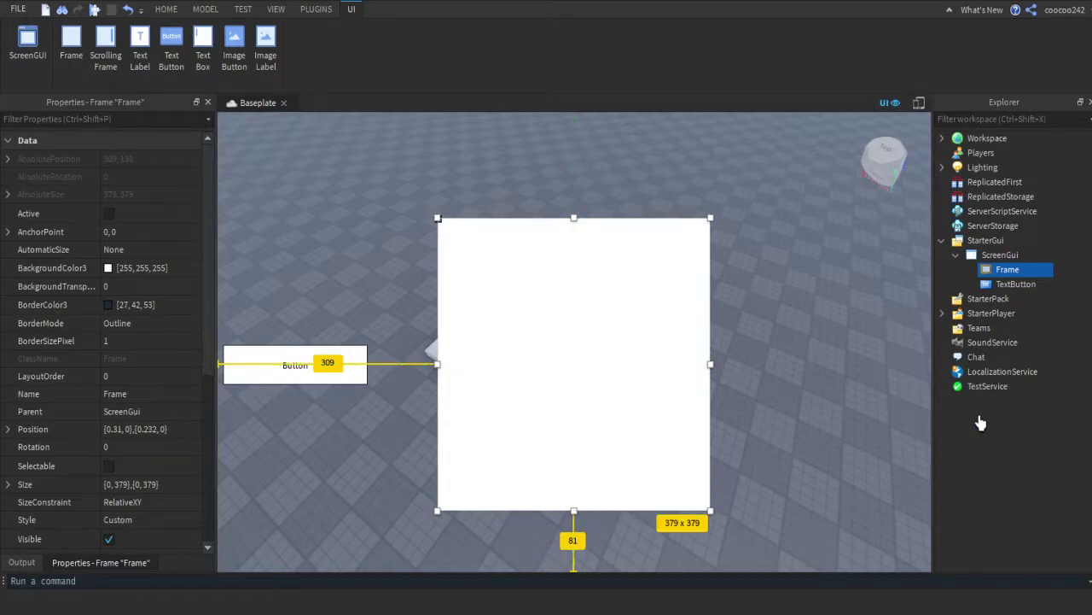
mouse_move(1000, 255)
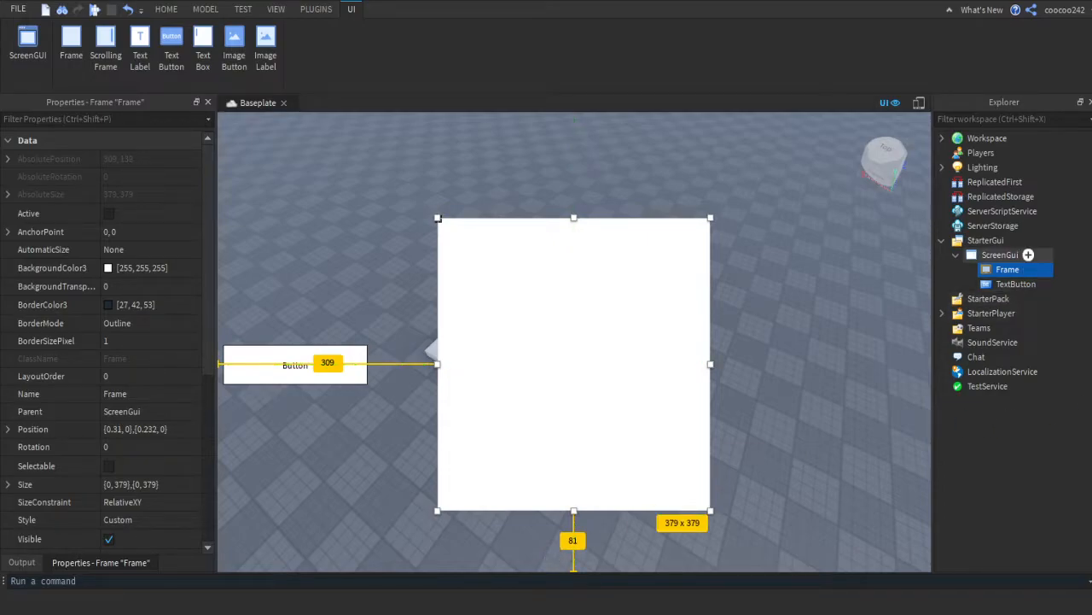
Add a LocalScript with variables referencing script.Parent.Frame and script.Parent.TextButton.
left_click(1000, 254)
type("local gui")
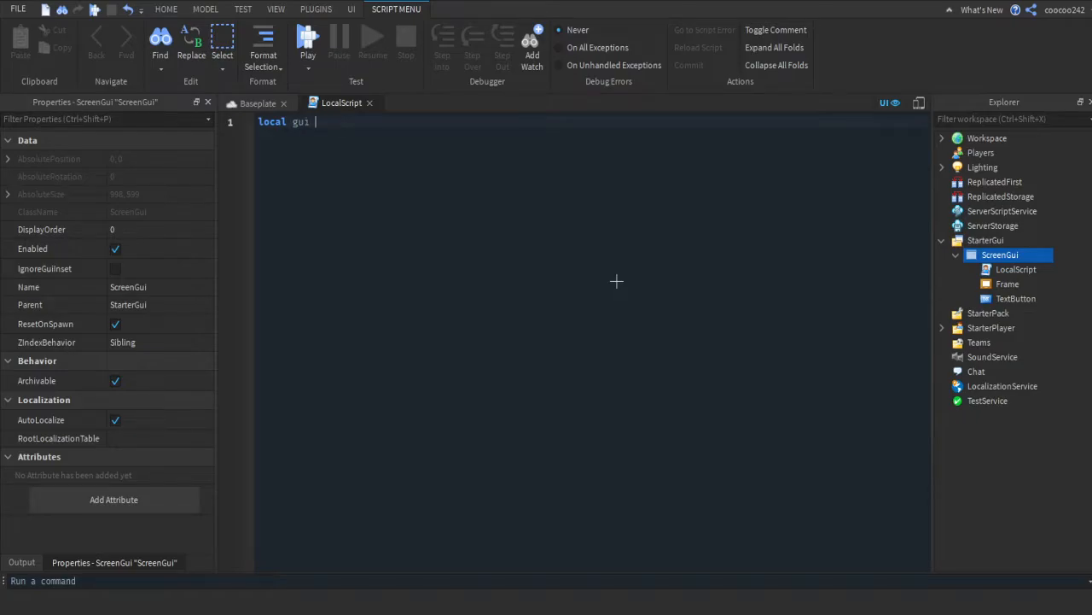
type("= script.Parent.")
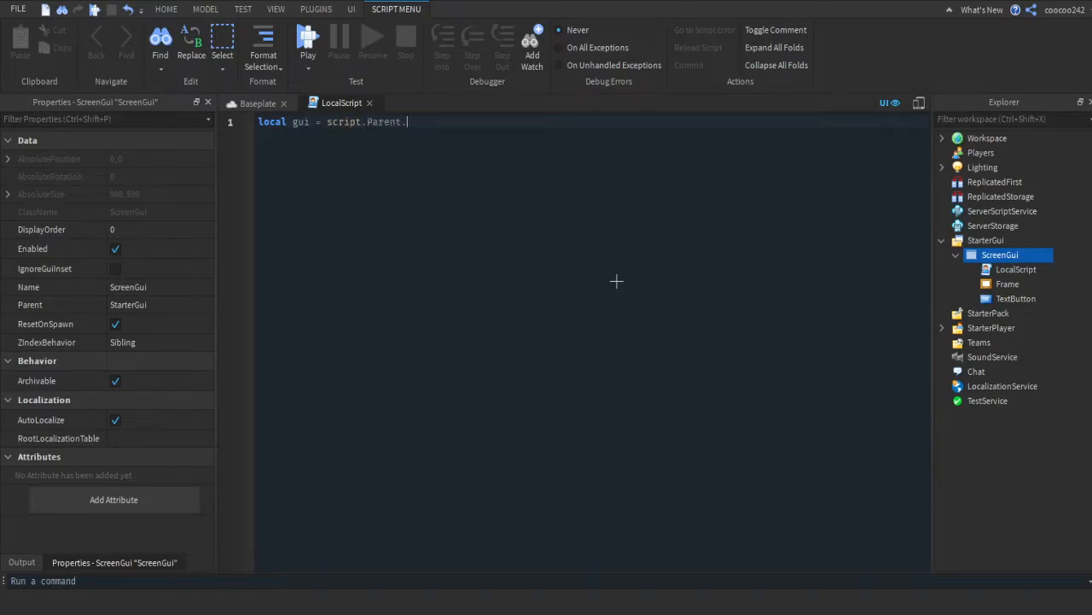
type("Frame")
left_click(589, 133)
type("local toggle = script.")
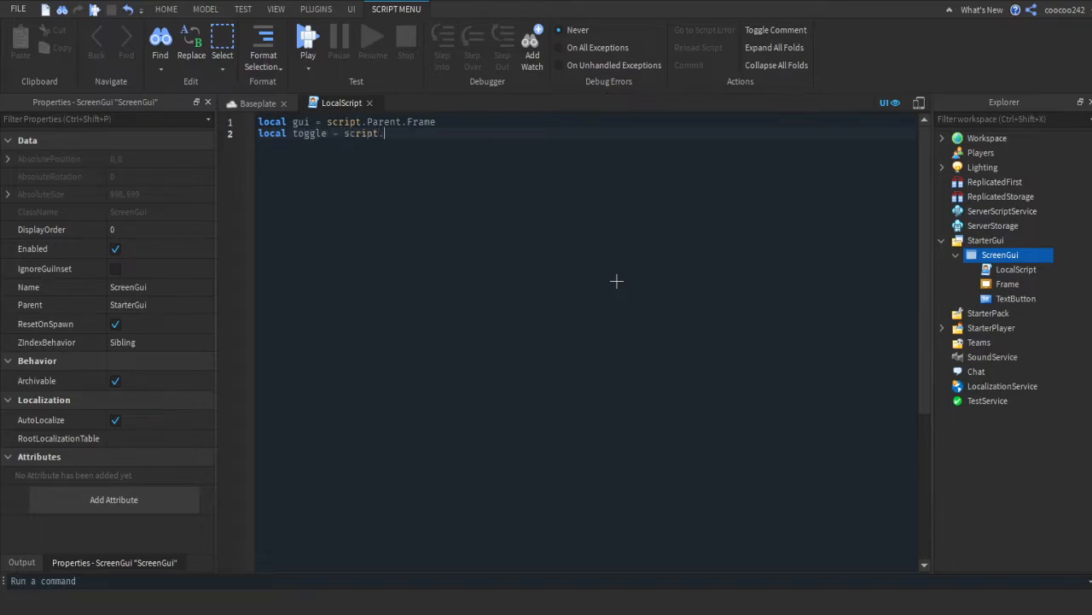
type("Parent.TextButton")
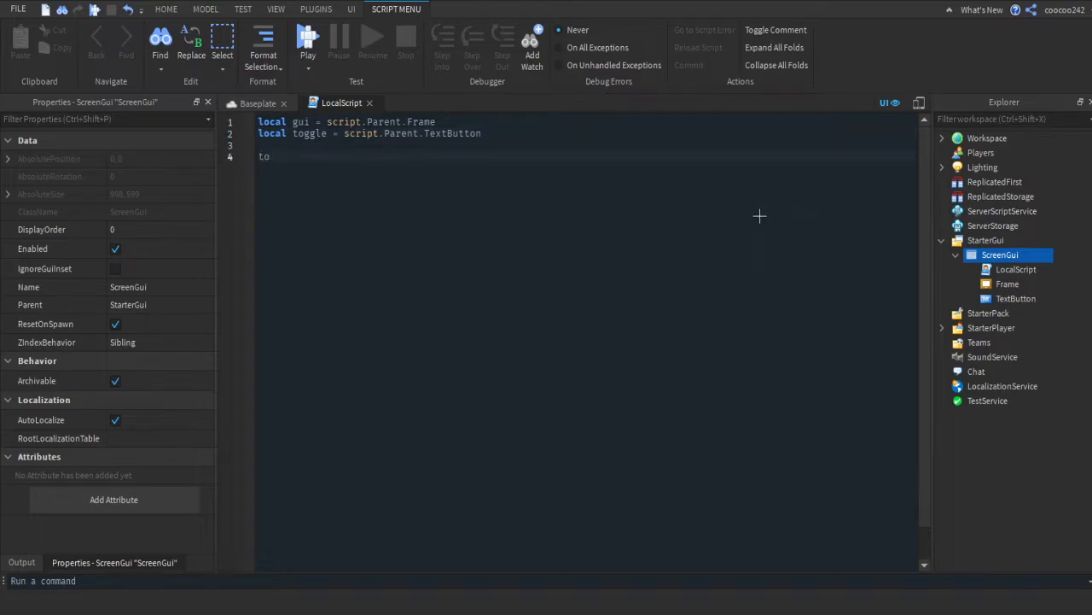
Write a MouseButton1Click:Connect handler containing an empty gui:TweenPosition() call.
type("ggle")
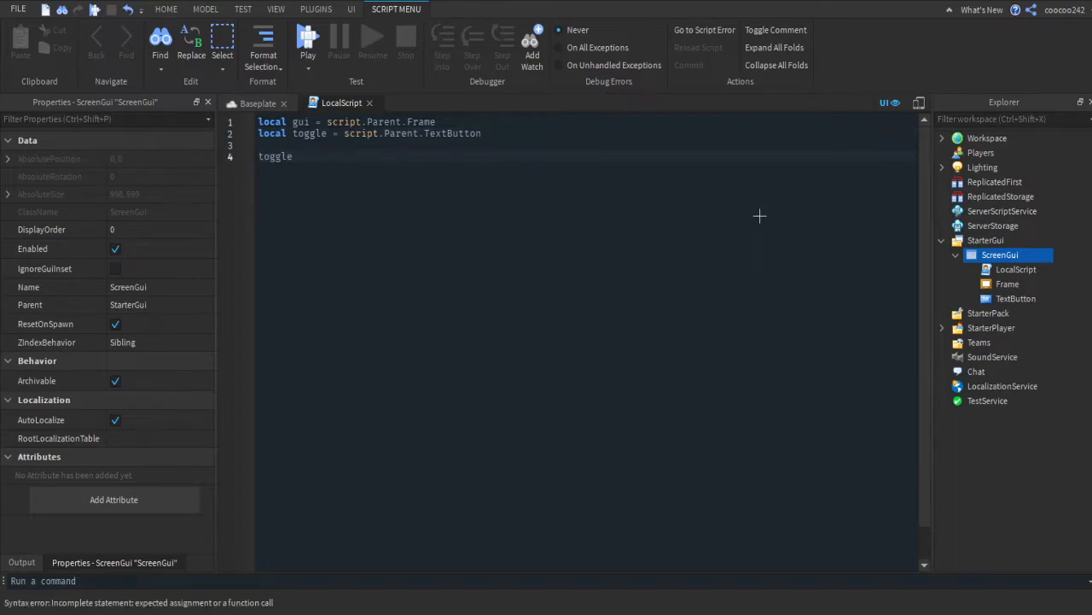
type(".MouseButton1Click:Connect(function")
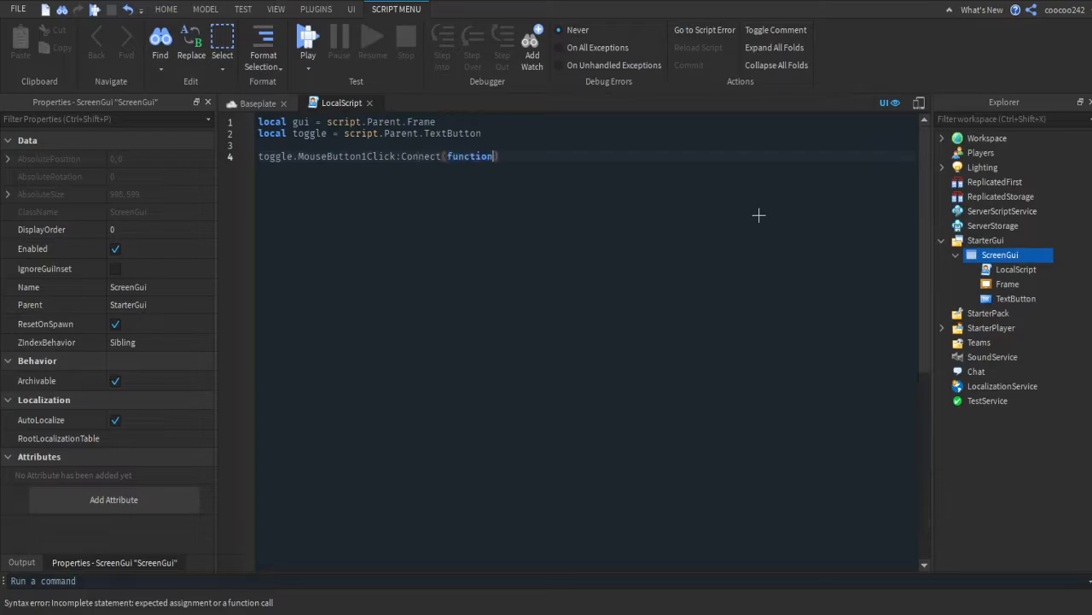
type("()")
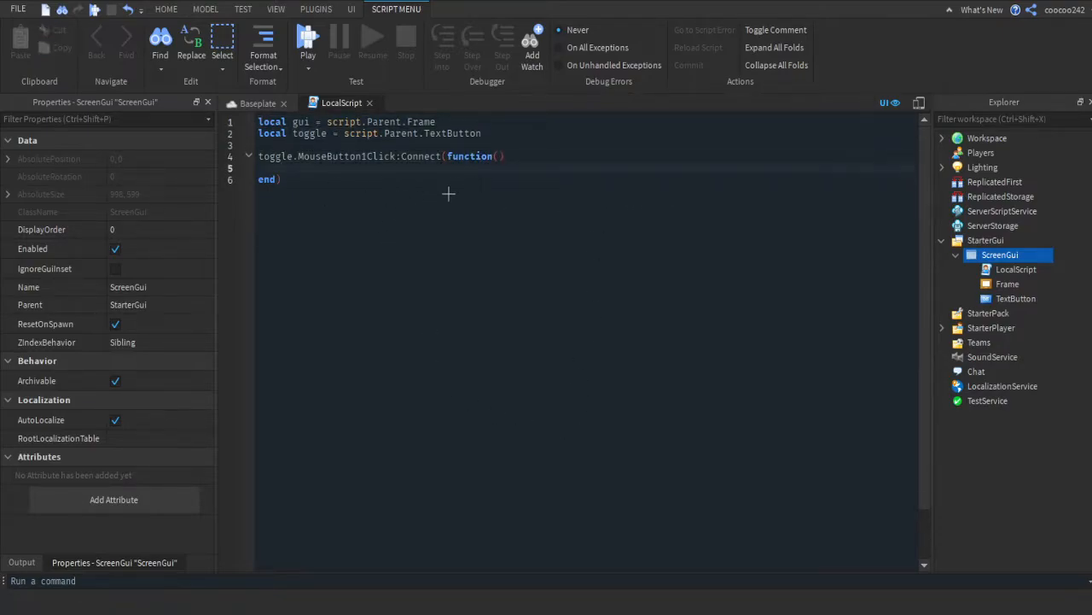
key("enter")
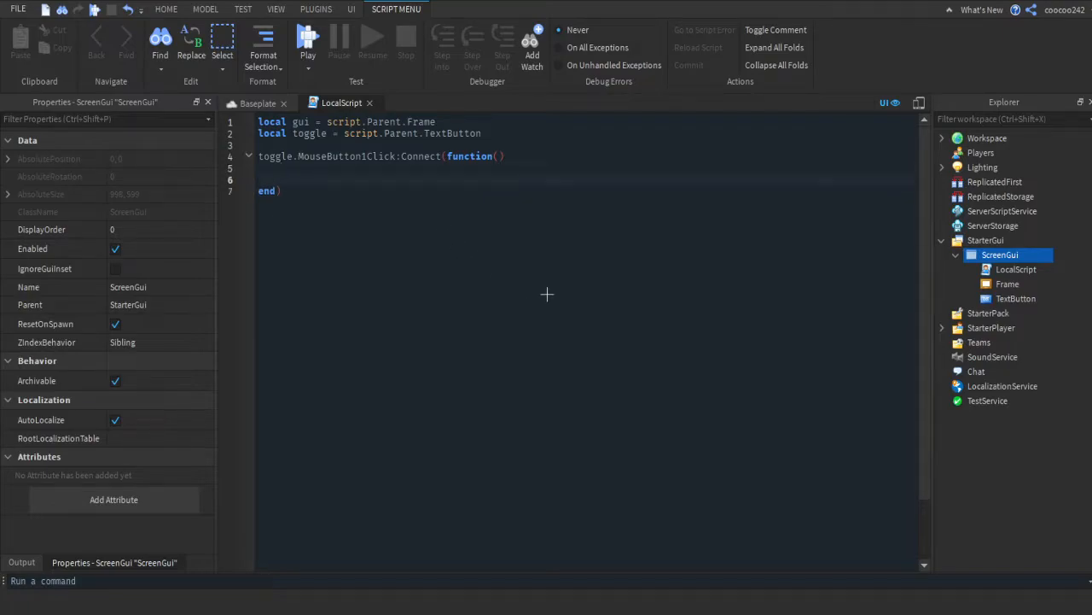
type("gui")
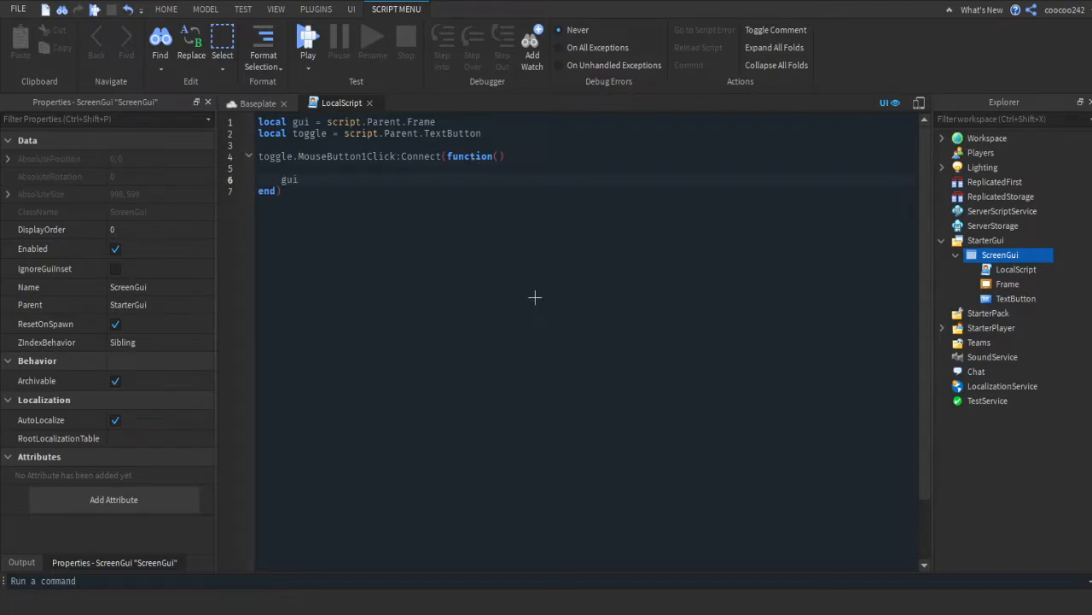
type(":TweenPosition()")
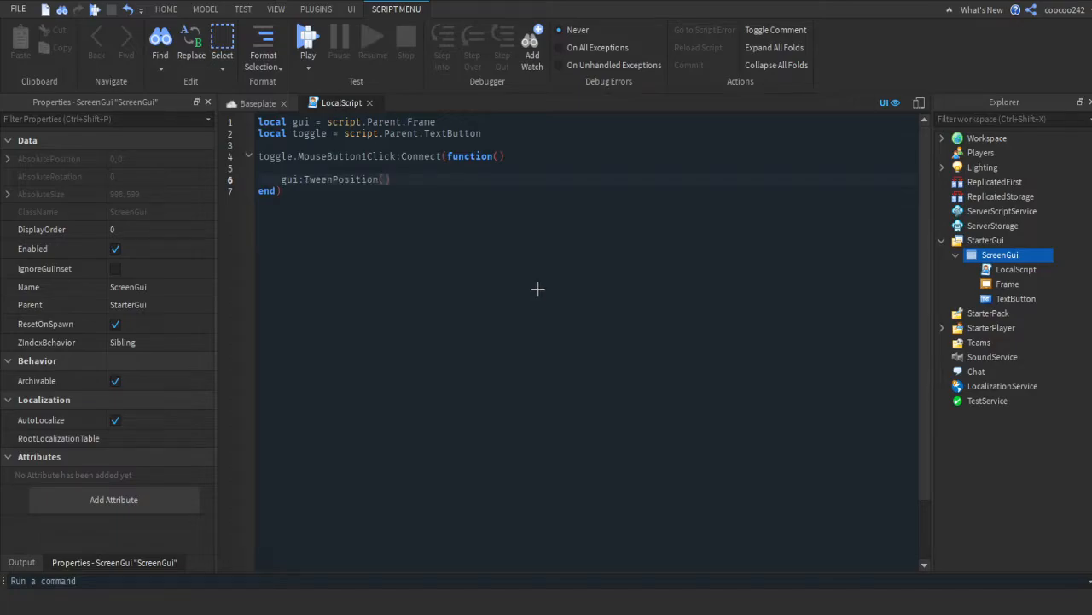
double_click(333, 179)
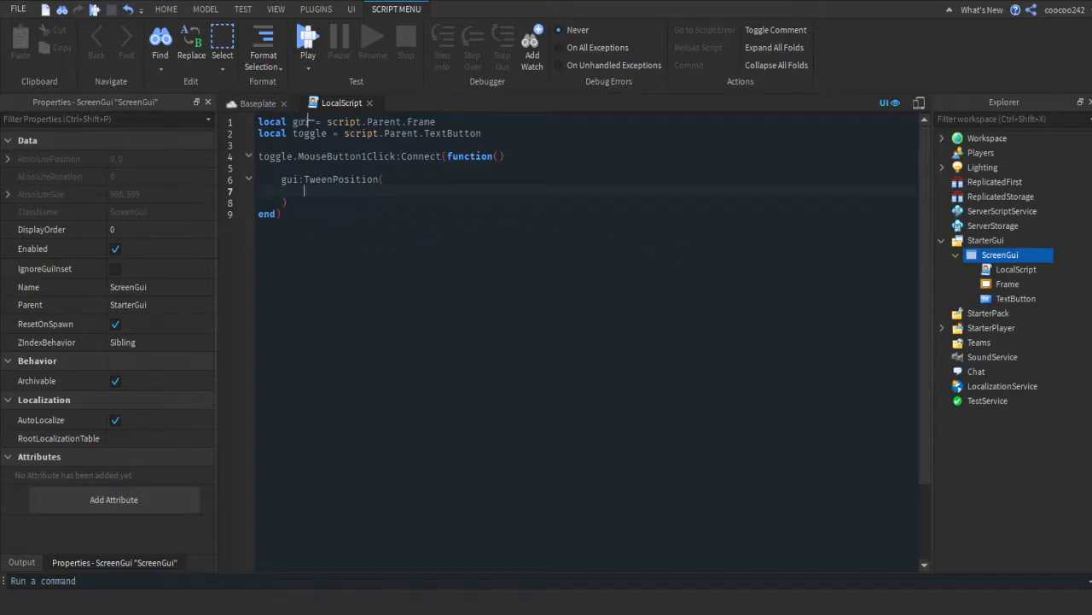
Select the Frame in the scene and highlight its Position value {0.31, 0},{0.232, 0}.
left_click(165, 9)
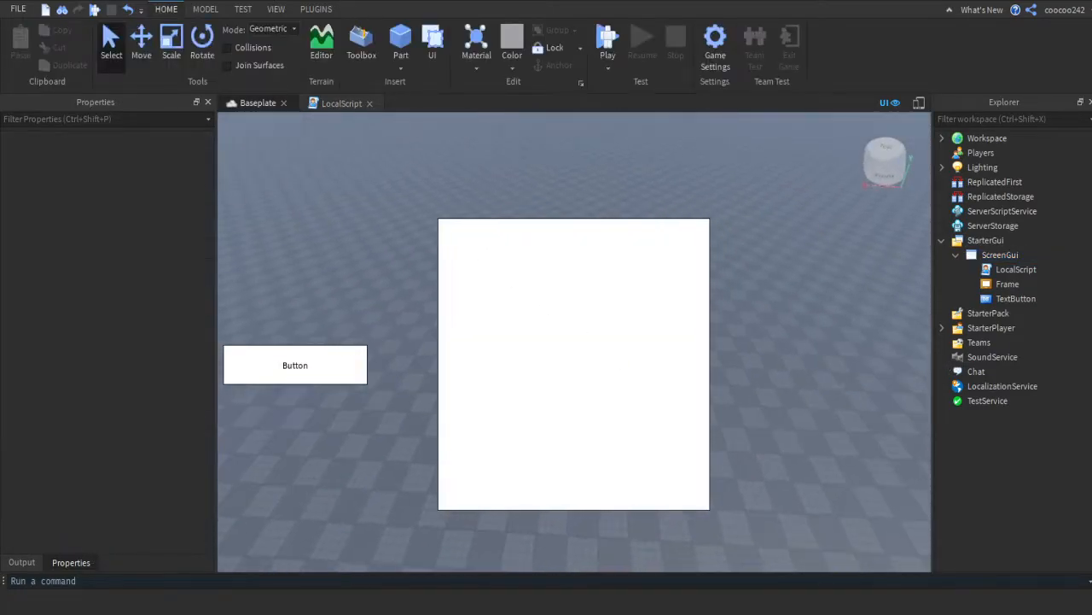
left_click(1007, 284)
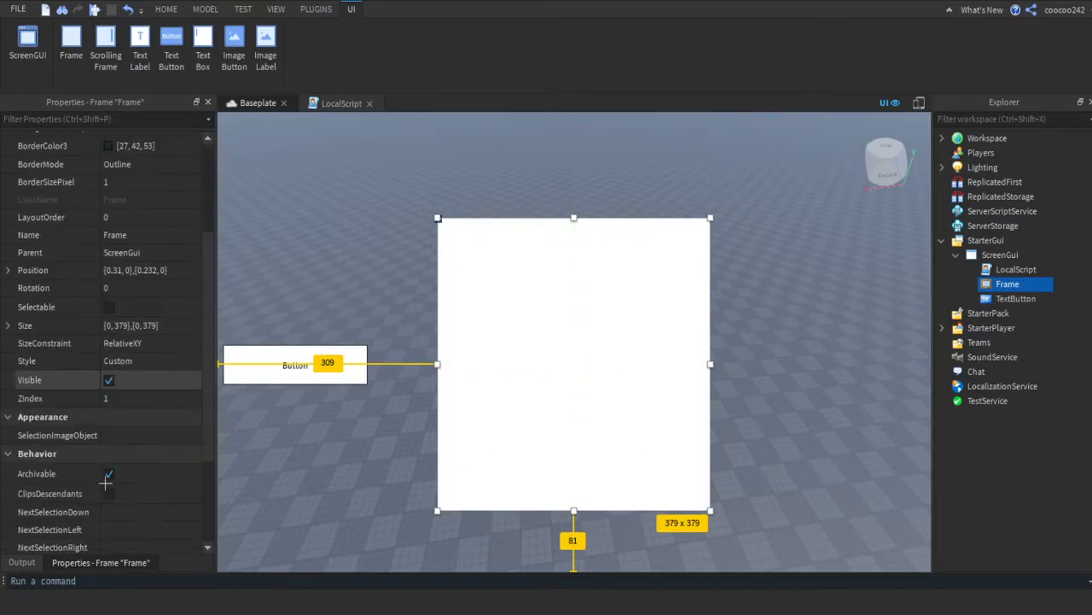
scroll("up", 3)
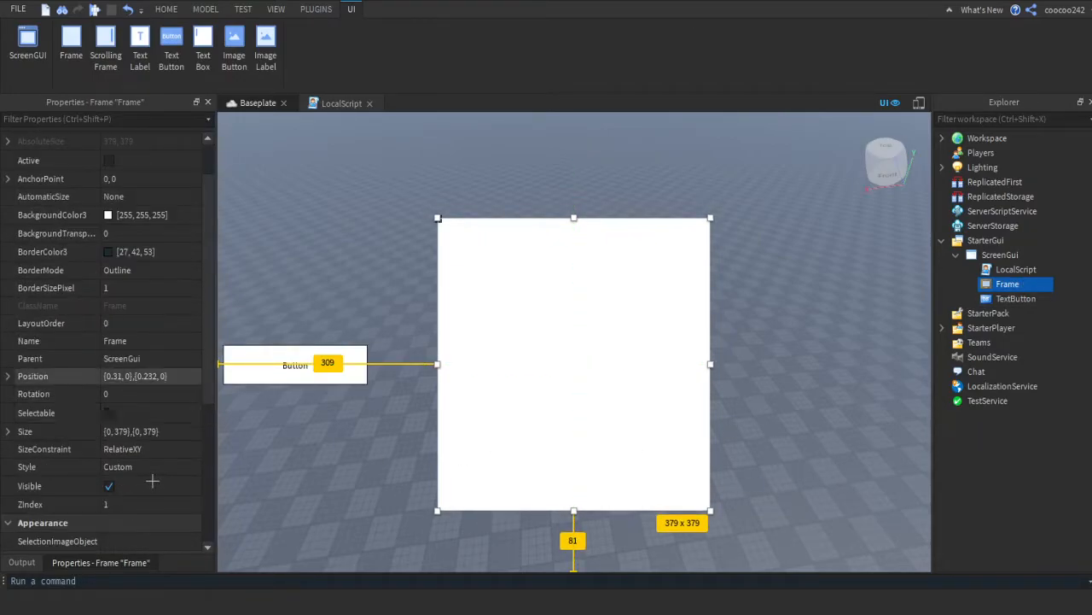
left_click(152, 376)
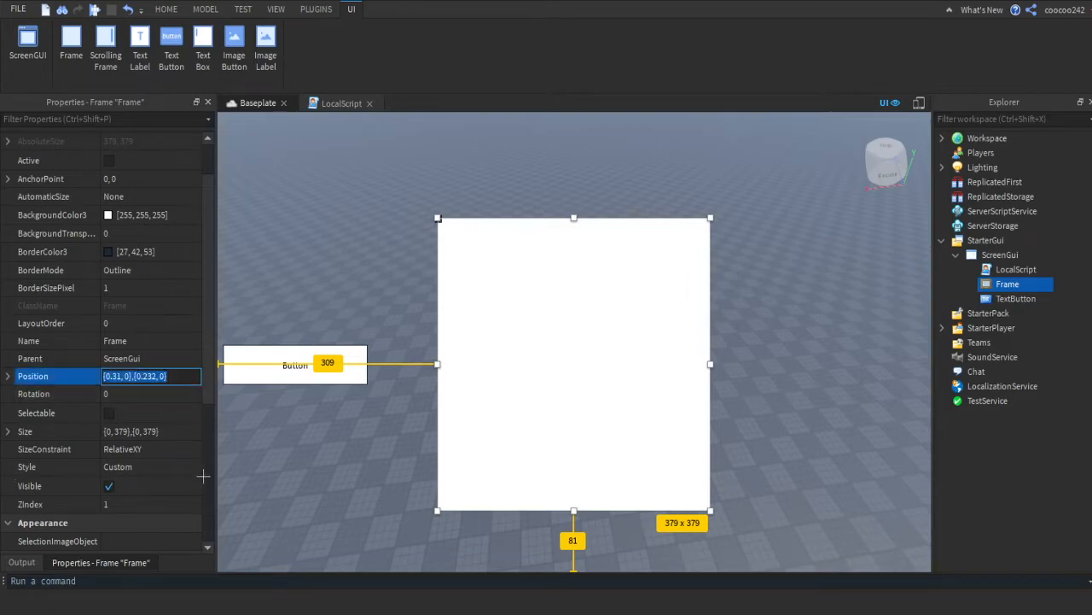
mouse_move(1016, 269)
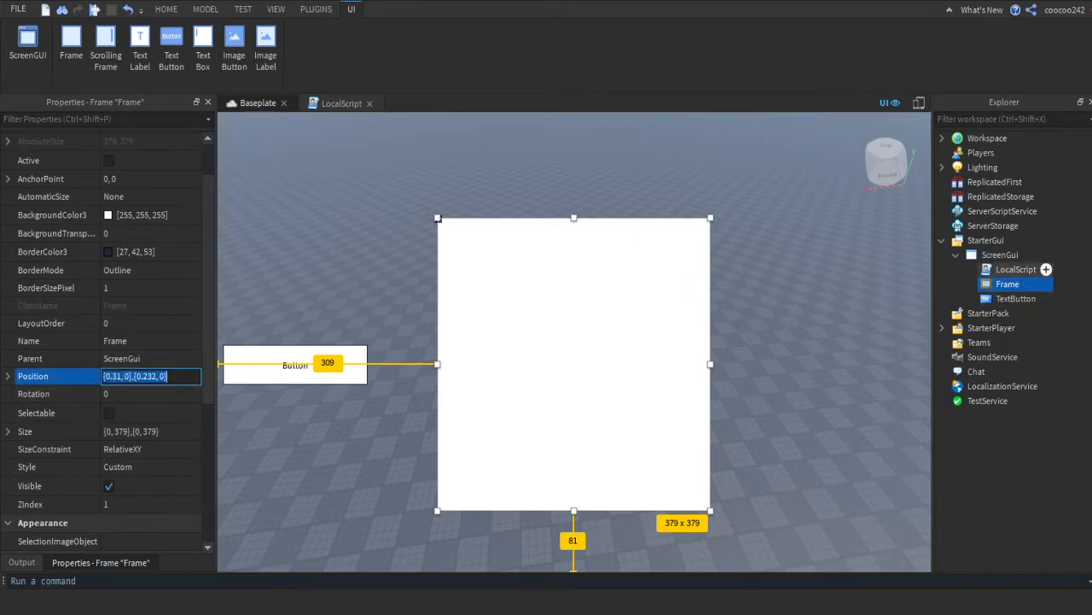
In the LocalScript, enter UDim2.new(0.31, 0, 0.232, 0) as the tween's end position.
left_click(341, 102)
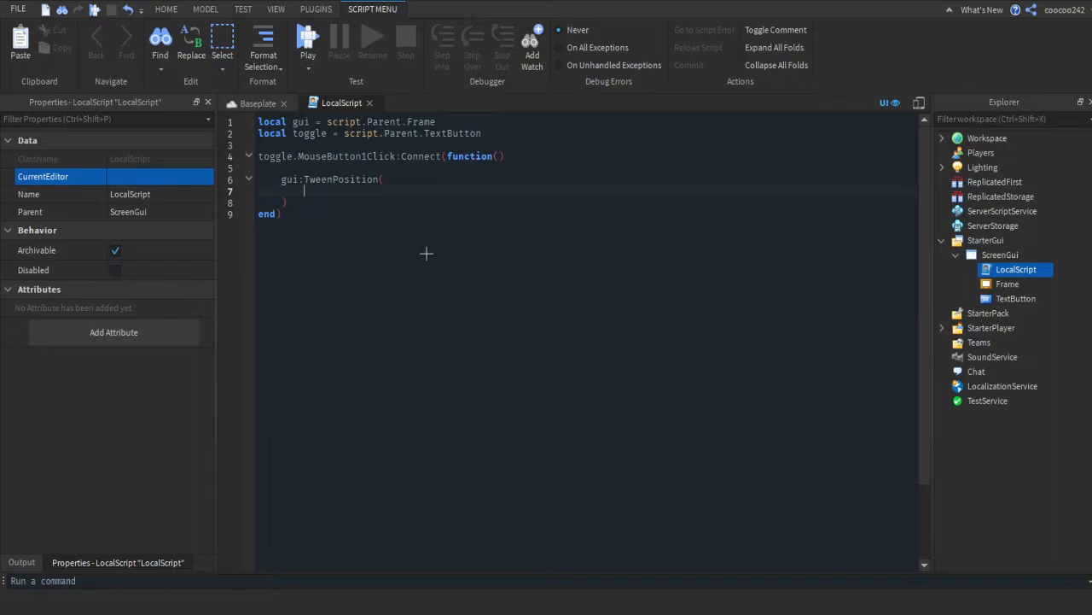
type("UDim2.")
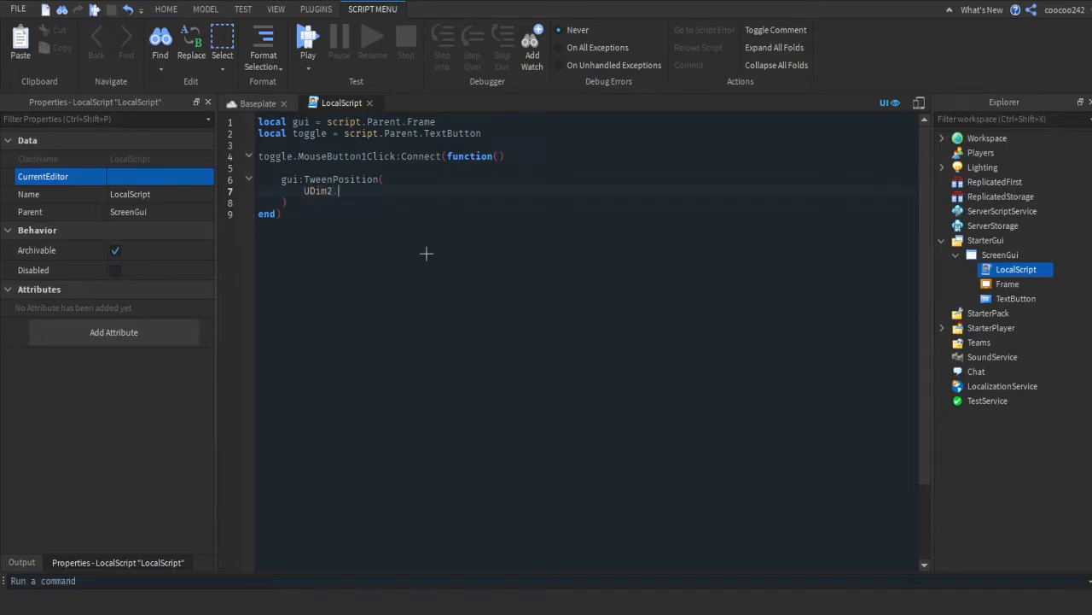
type("new(")
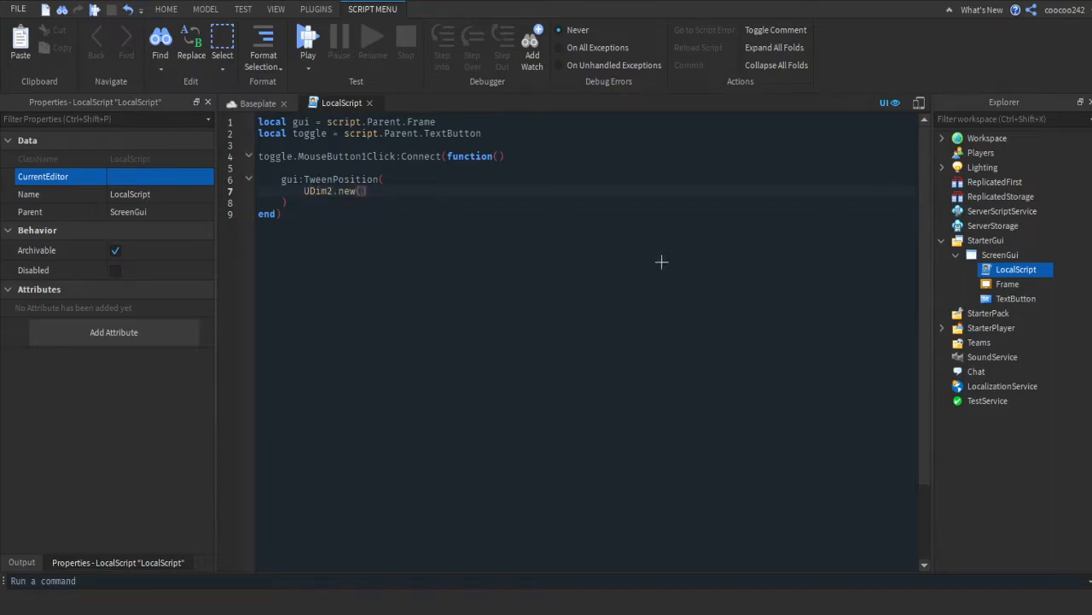
type("{0.31, 0},{0.232, 0}")
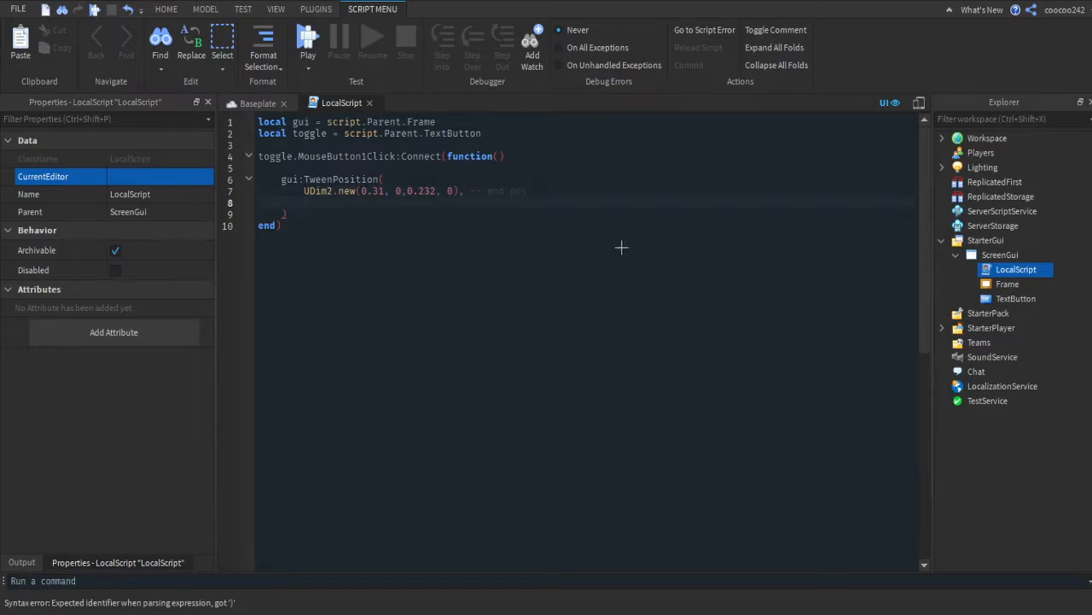
mouse_move(399, 256)
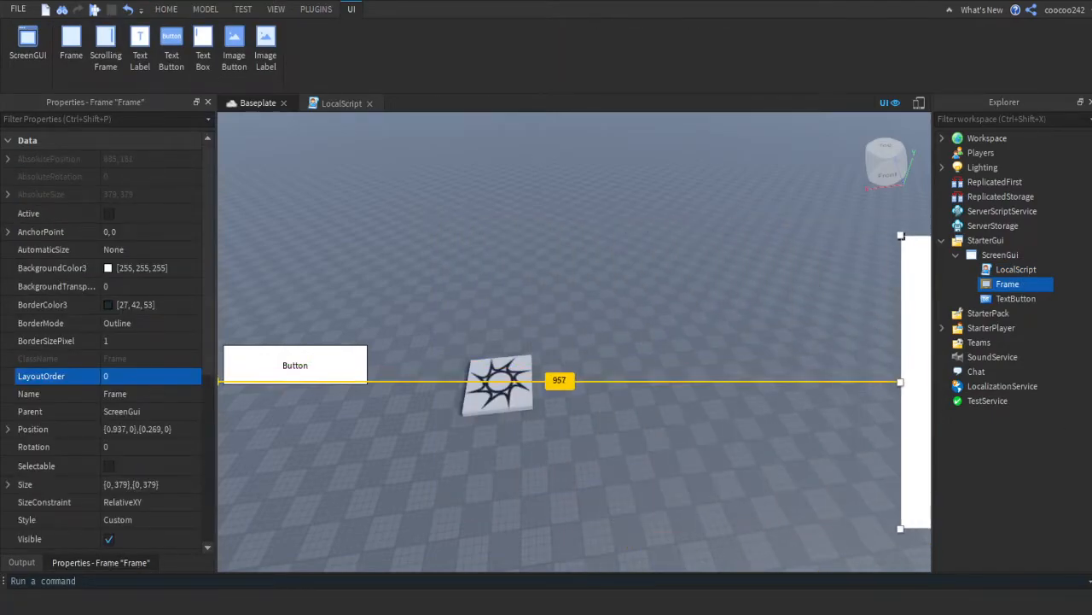
Return to the Baseplate scene to check the Frame's position.
left_click(166, 9)
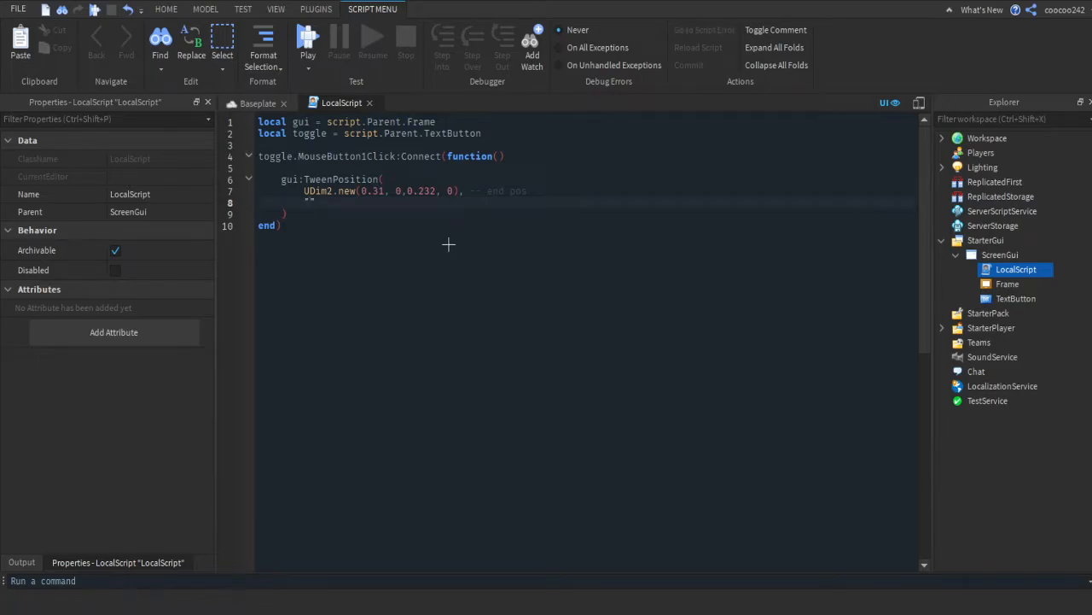
Add "Out" as the easing direction and start the easing style argument.
type("Out")
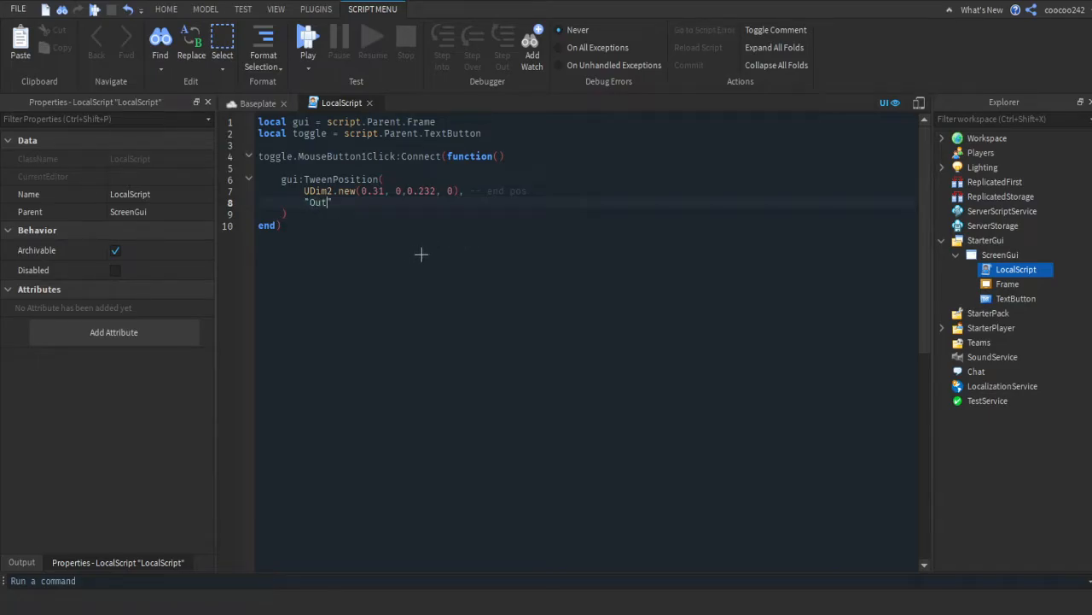
mouse_move(511, 262)
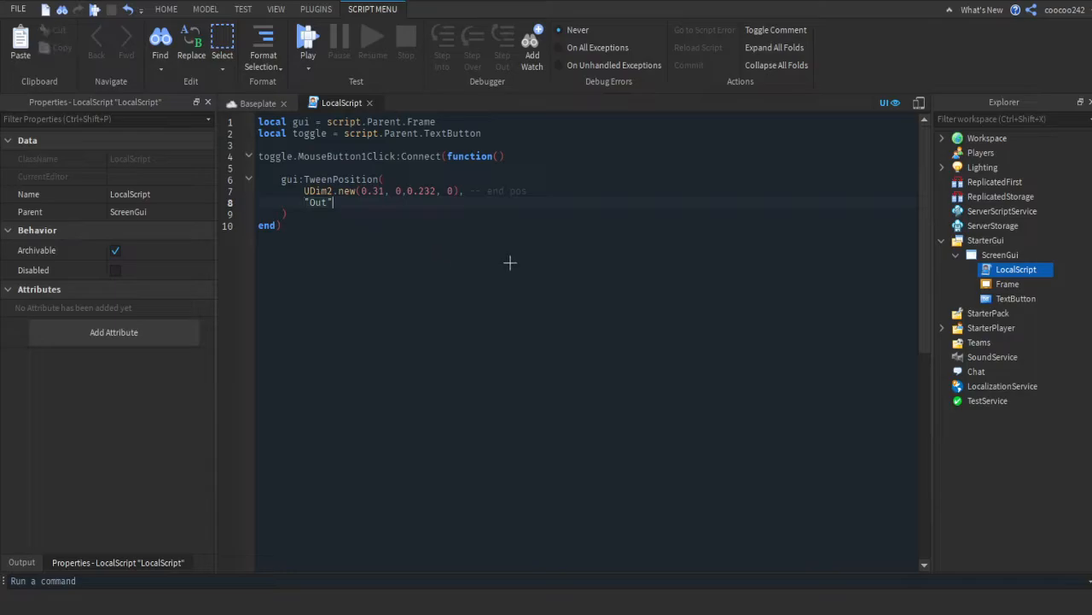
type(".")
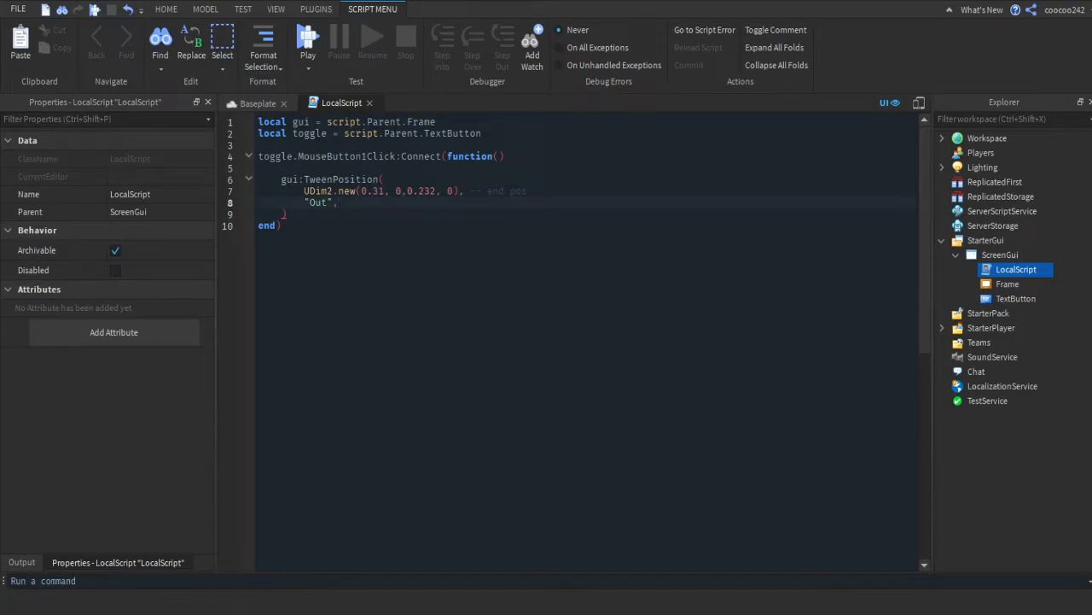
key("enter")
type("\"\"")
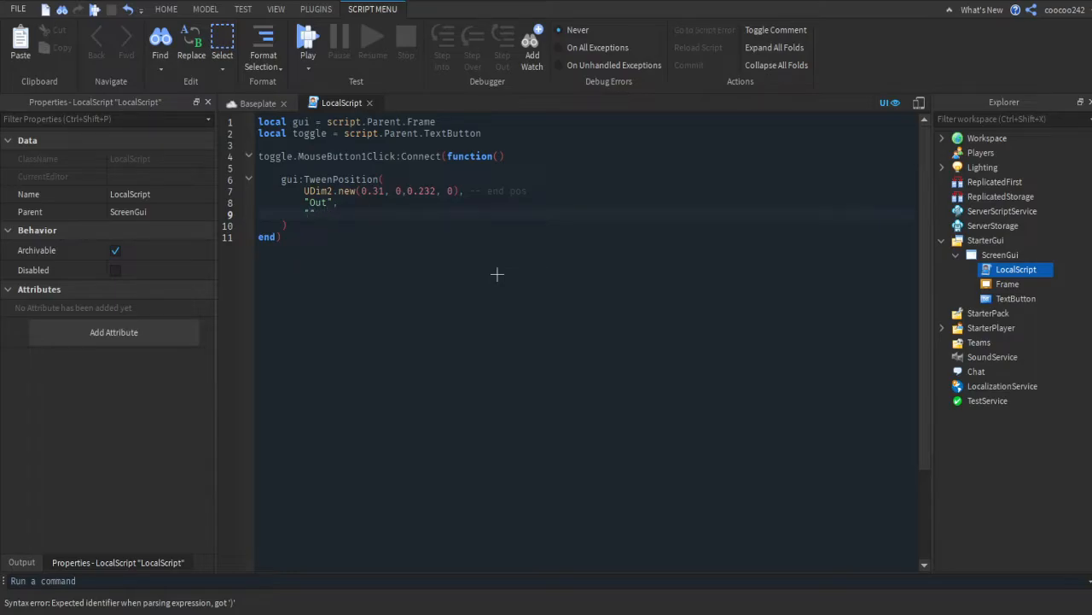
mouse_move(436, 271)
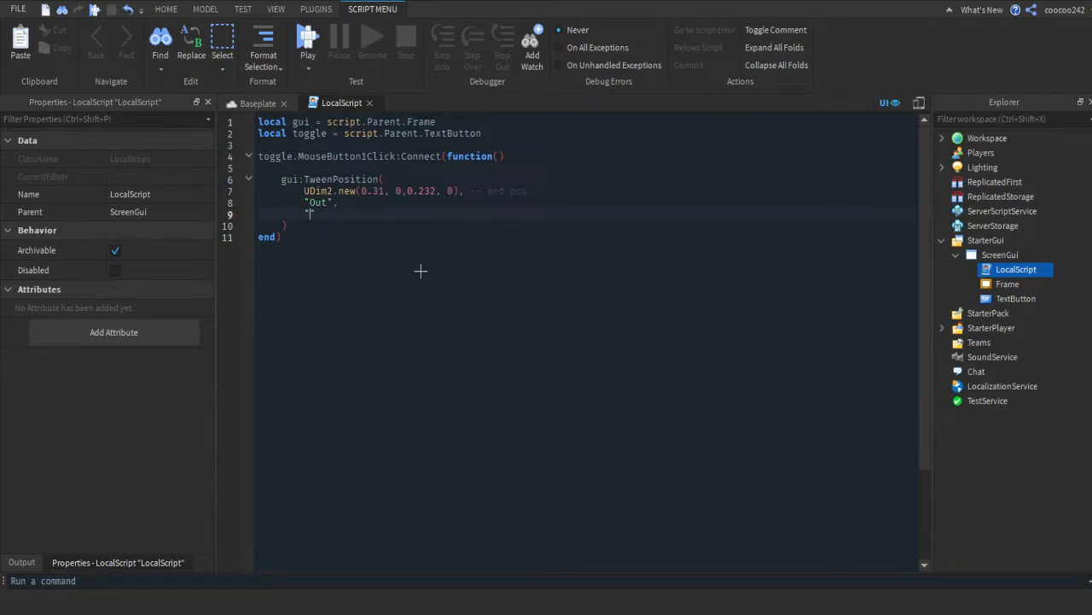
type("Sin")
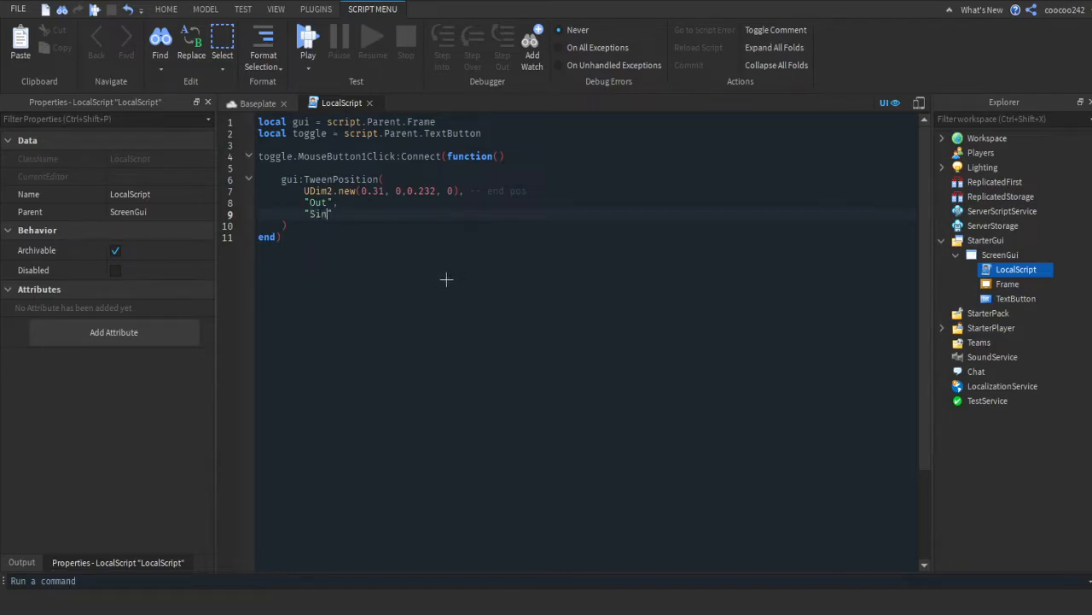
key("BackSpace")
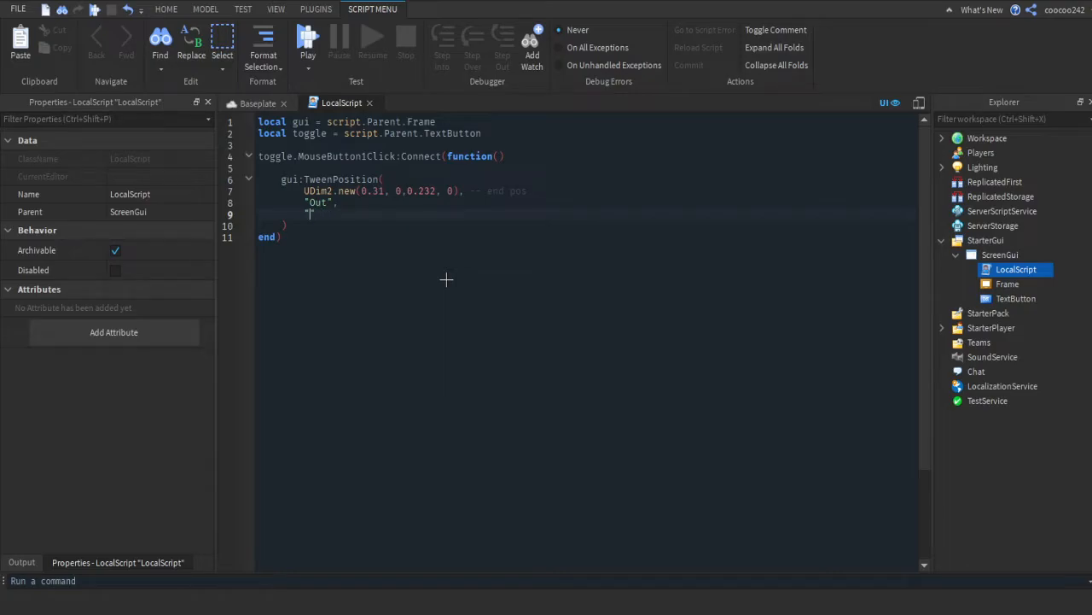
type("Quart")
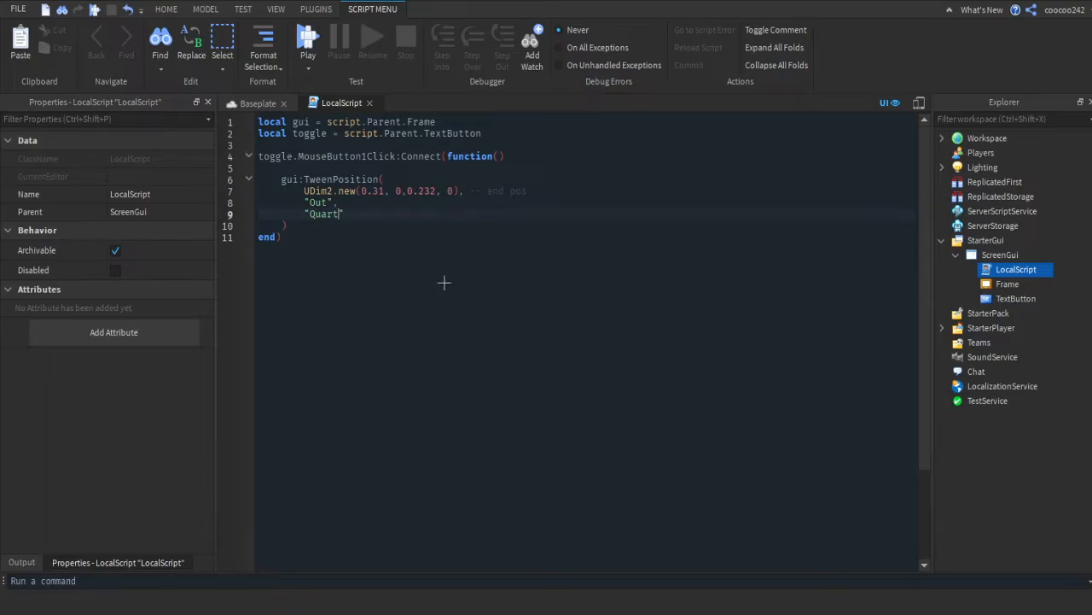
mouse_move(427, 271)
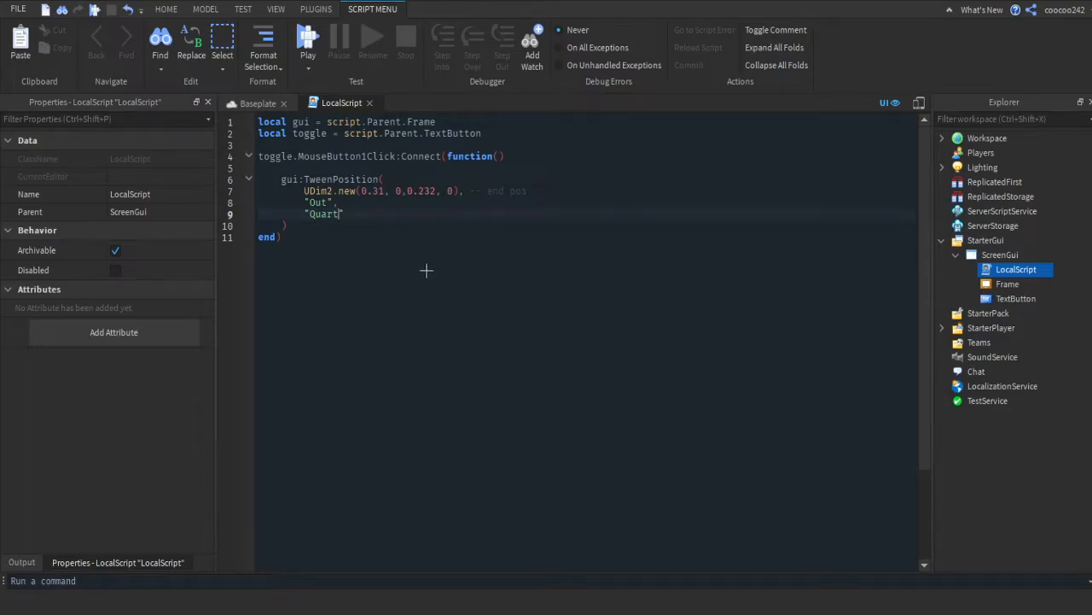
Set the easing style to "Quad" and duration to 0.5, removing the stray false and comma.
type("Quad")
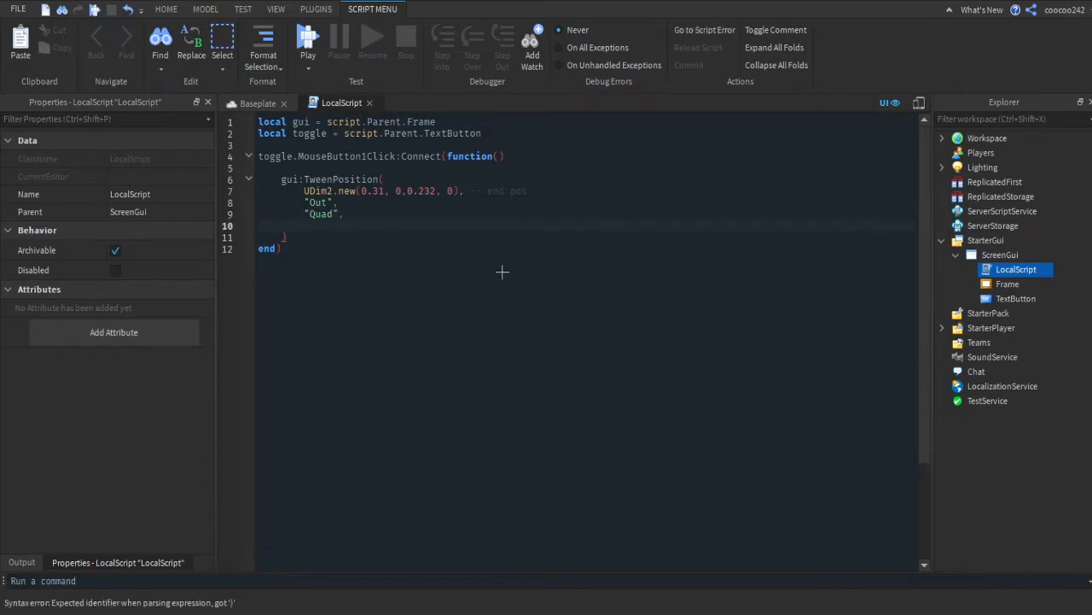
type("0.5")
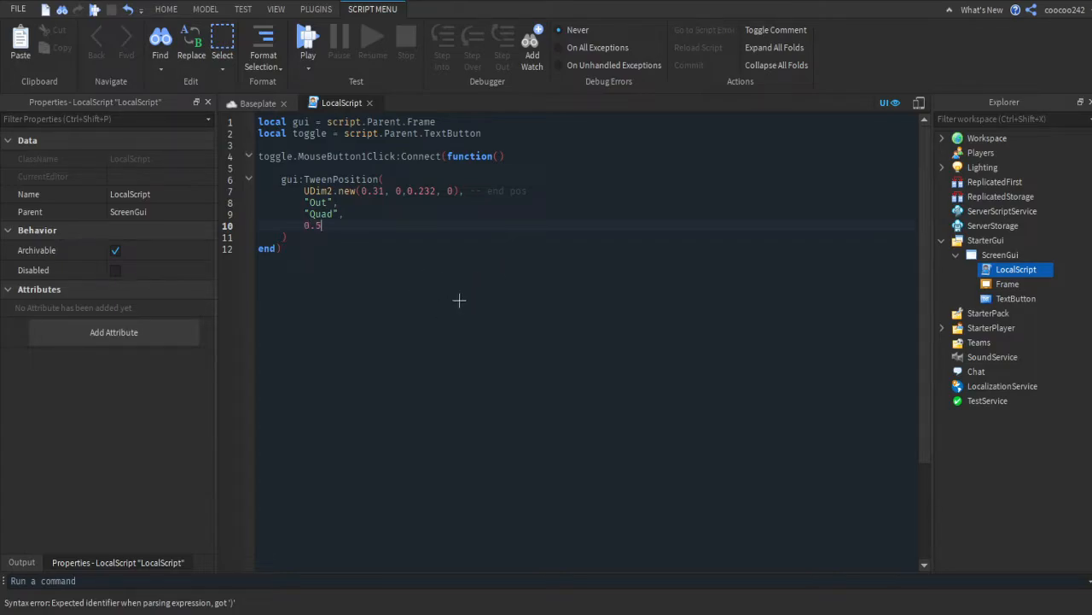
key("Return")
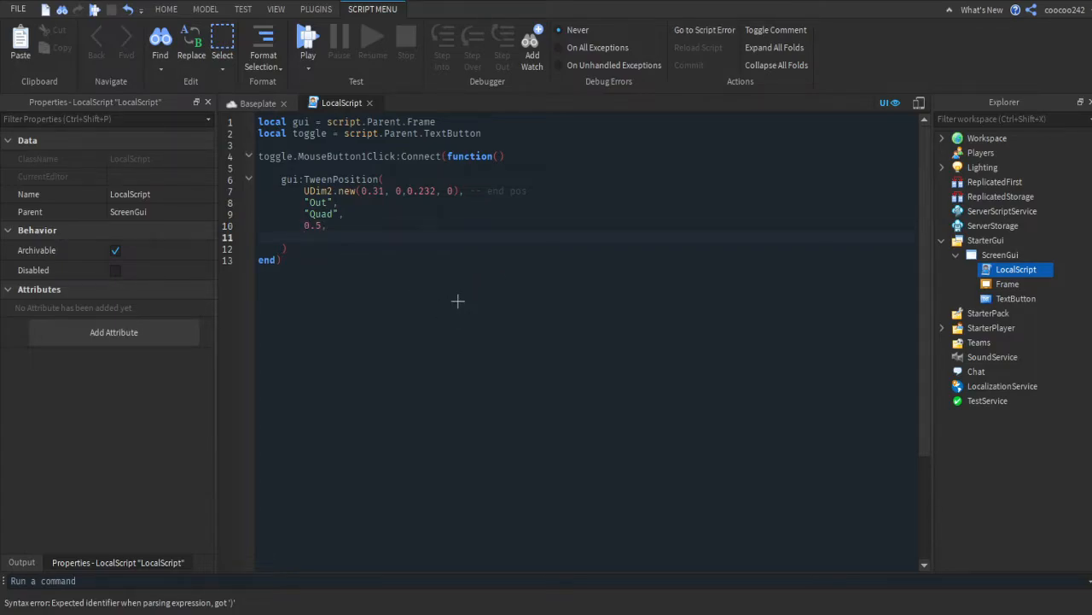
type("false")
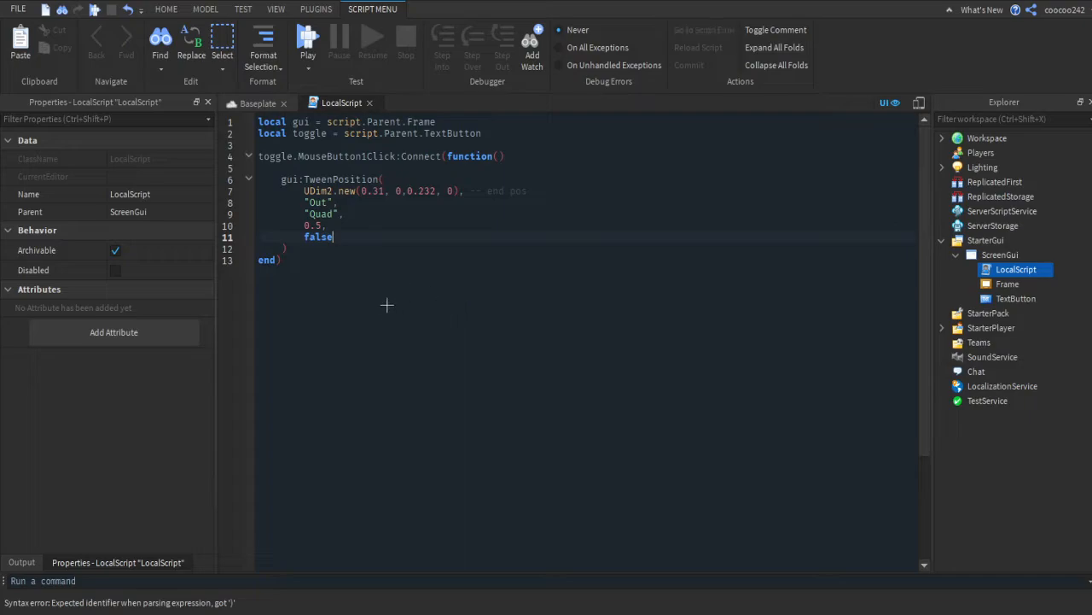
key("Backspace")
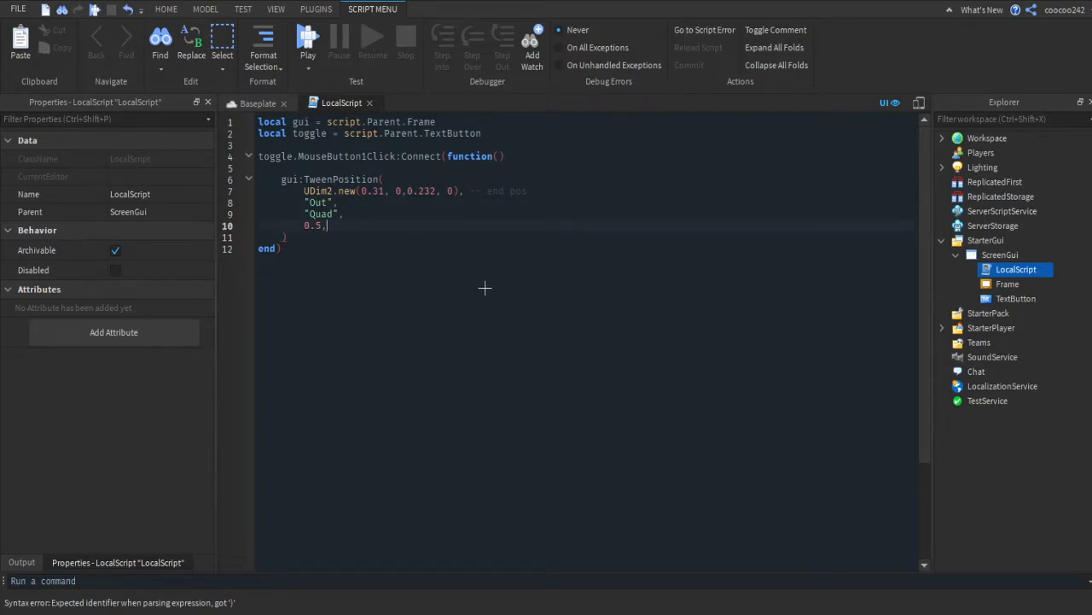
mouse_move(463, 289)
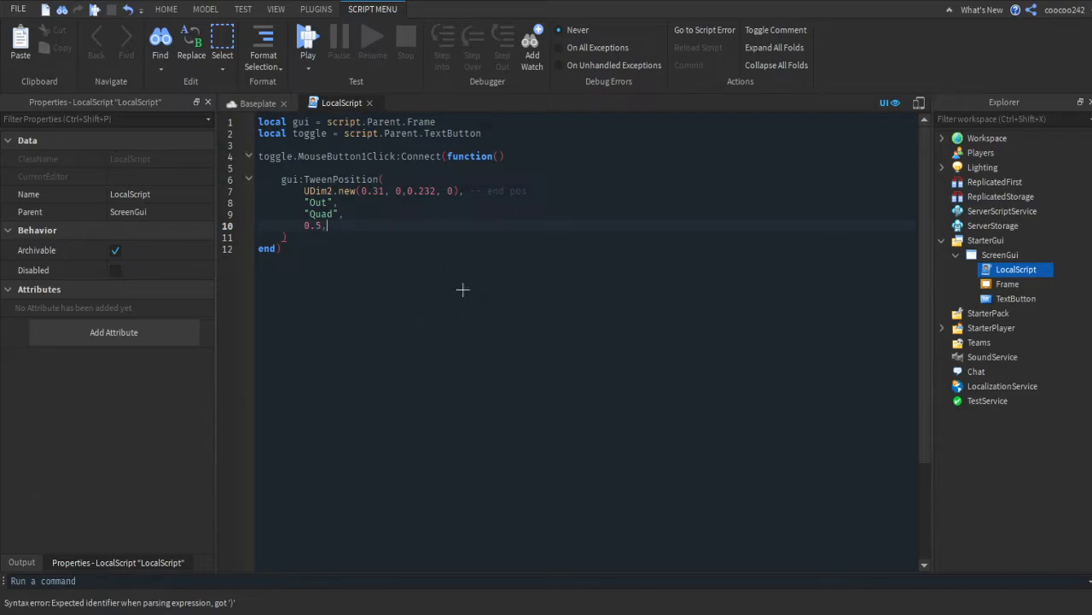
key("Backspace")
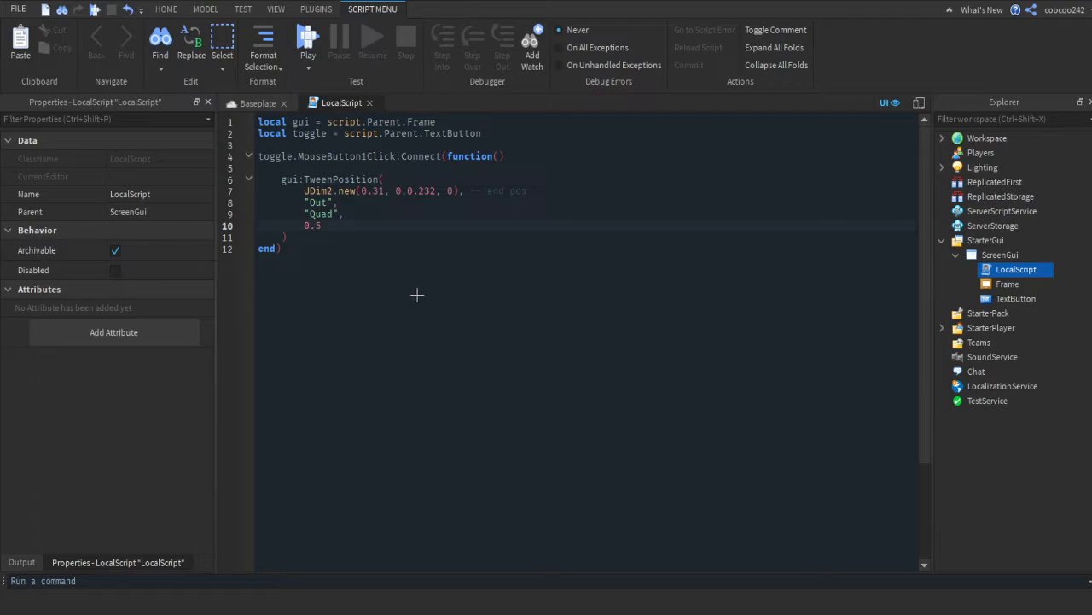
mouse_move(429, 291)
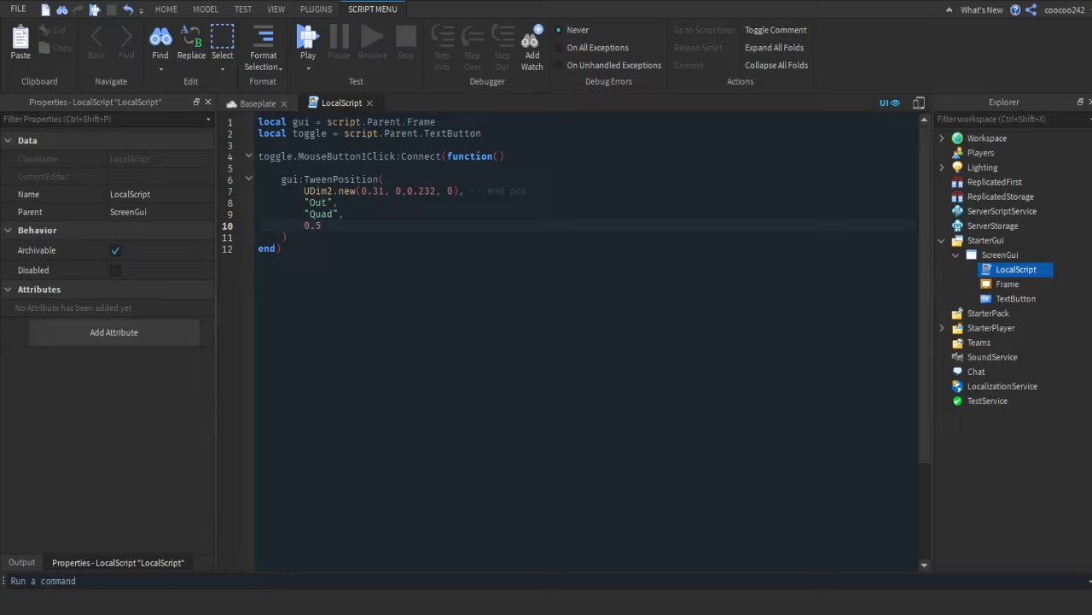
mouse_move(425, 280)
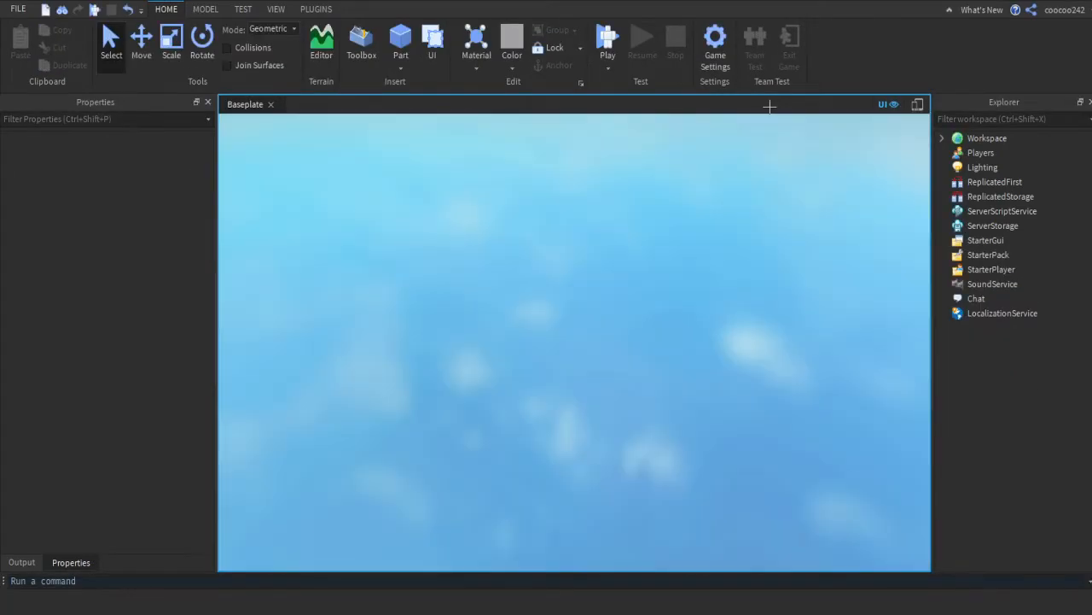
Stop the play test and reopen the LocalScript under ScreenGui.
left_click(607, 43)
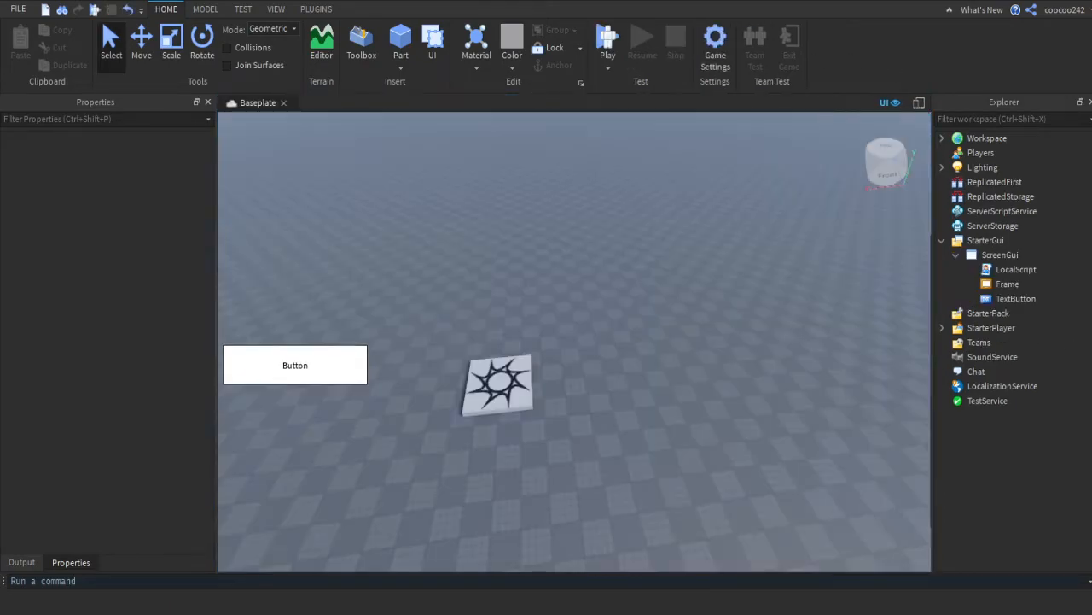
double_click(1016, 269)
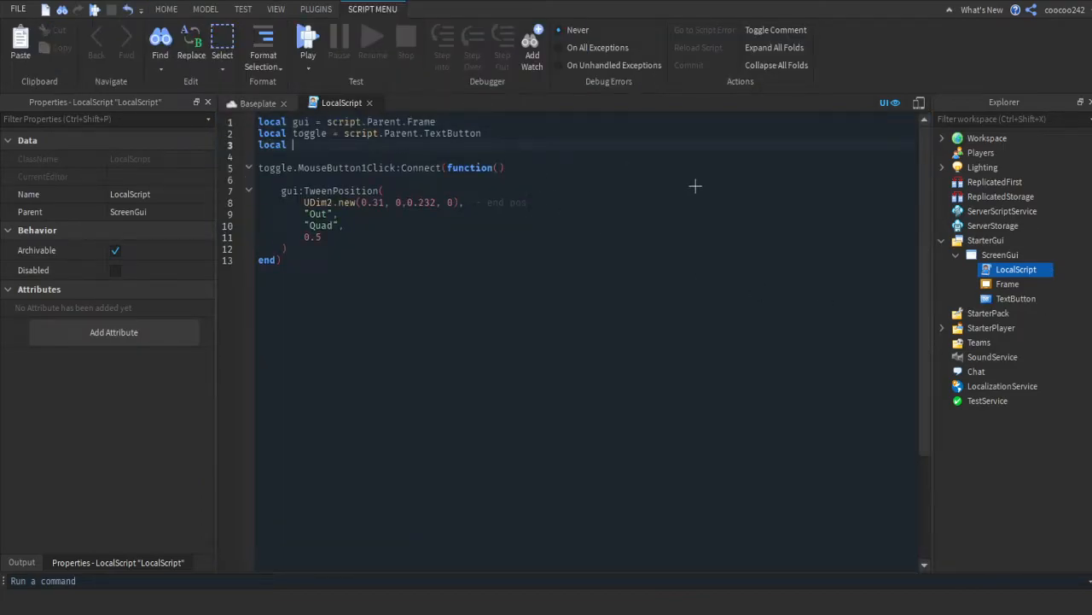
Declare on = false, wrap the tween in 'if on == false then', set on true, close with end.
type("on = false")
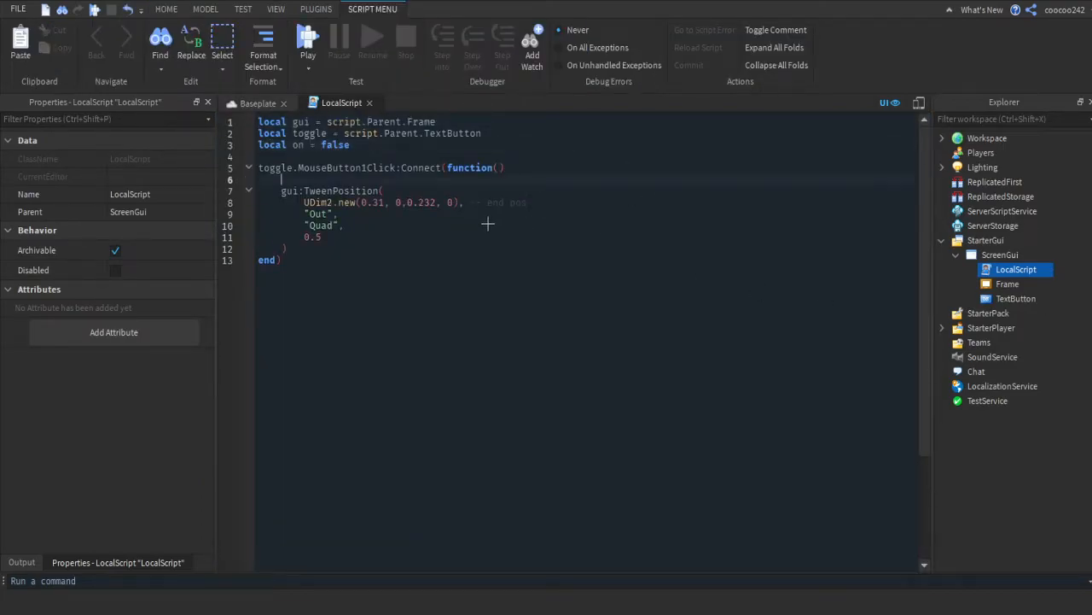
type("if on ==")
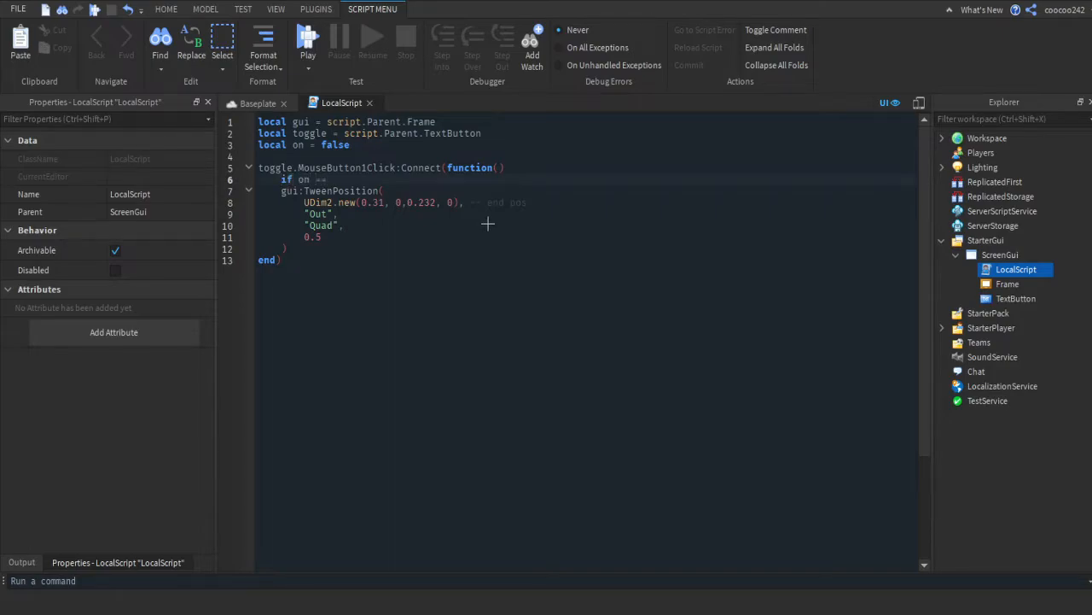
type("false then")
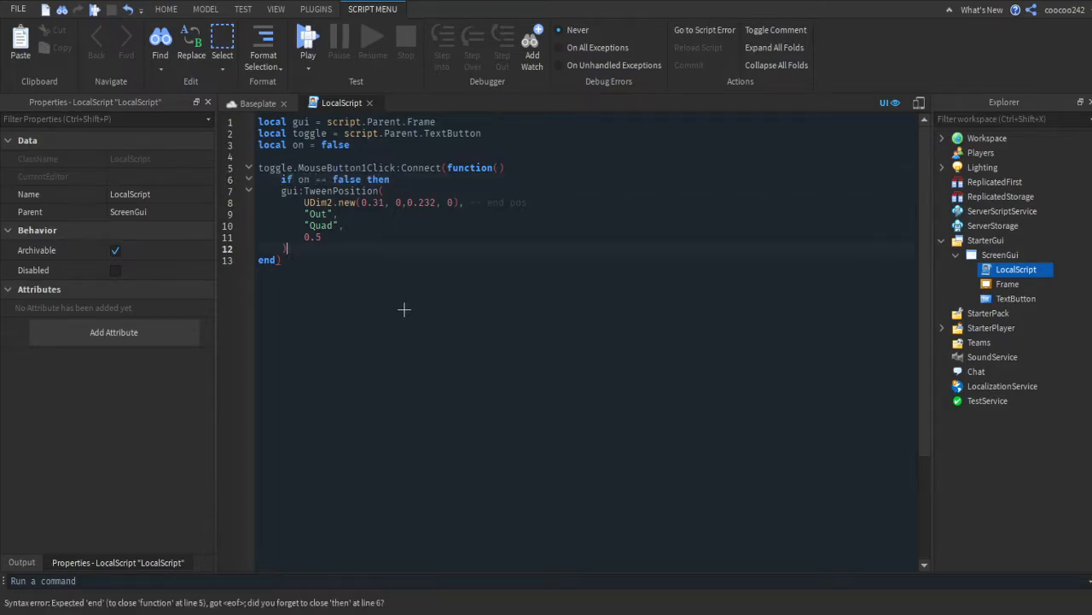
key("enter")
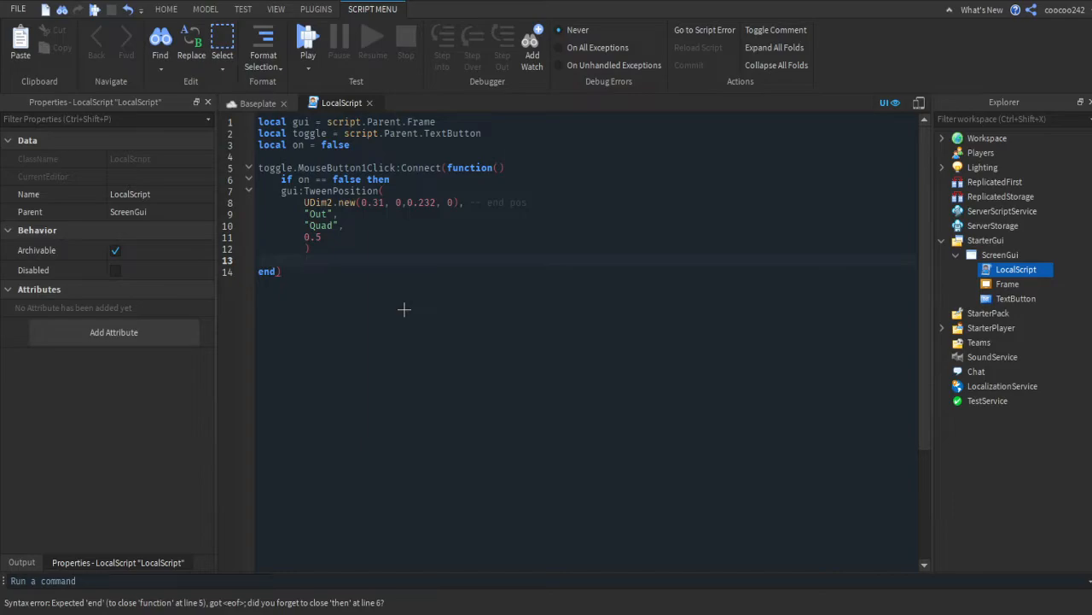
type("on == t")
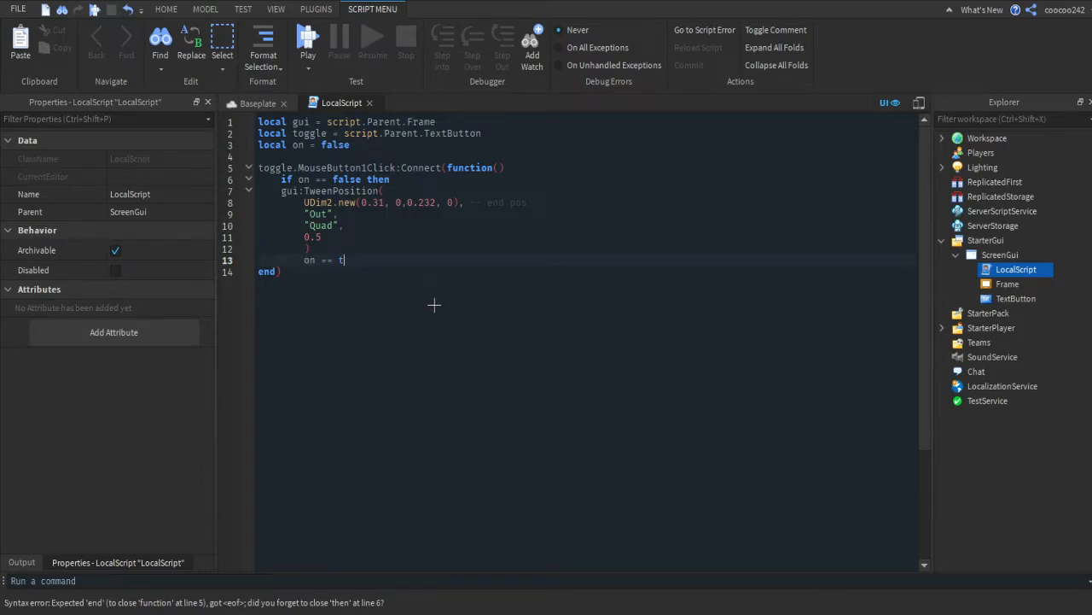
type("rue")
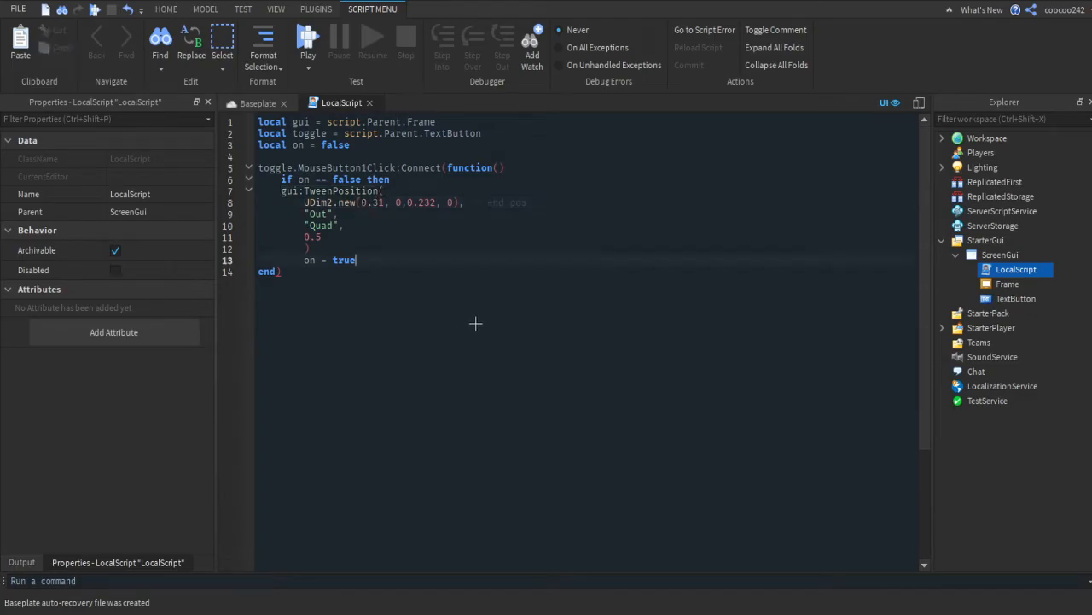
type("end")
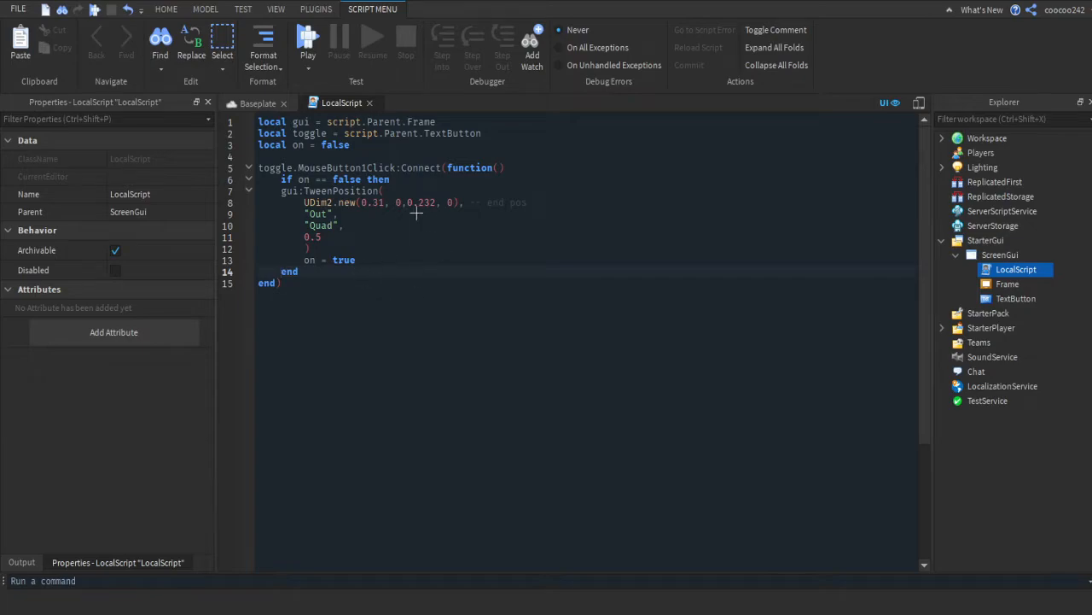
mouse_move(476, 295)
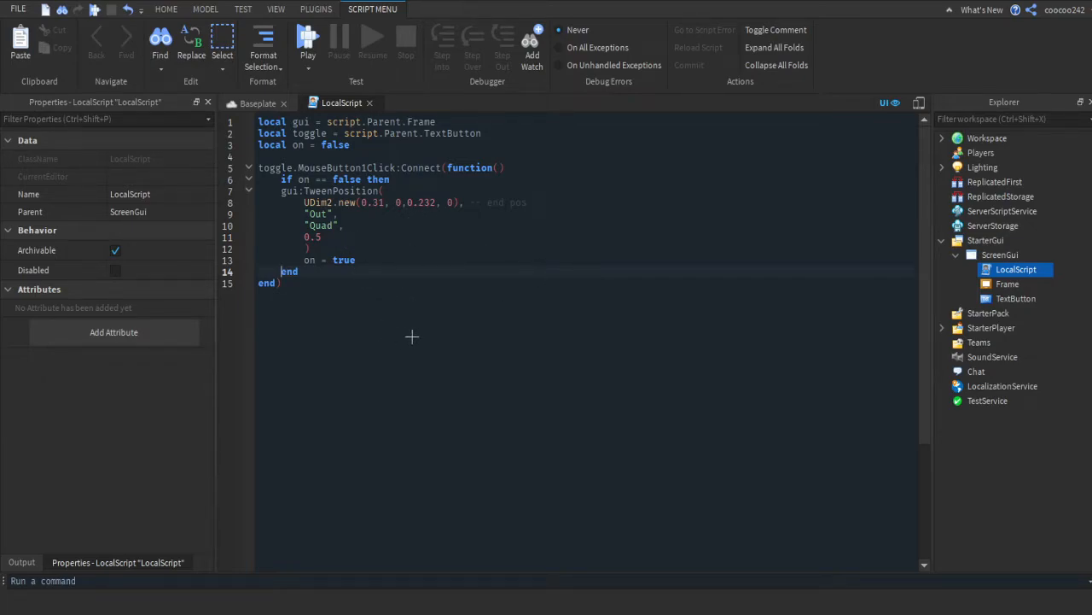
Add an 'elseif on == true then' branch with a copied TweenPosition using "In" easing.
type("elseif on ==")
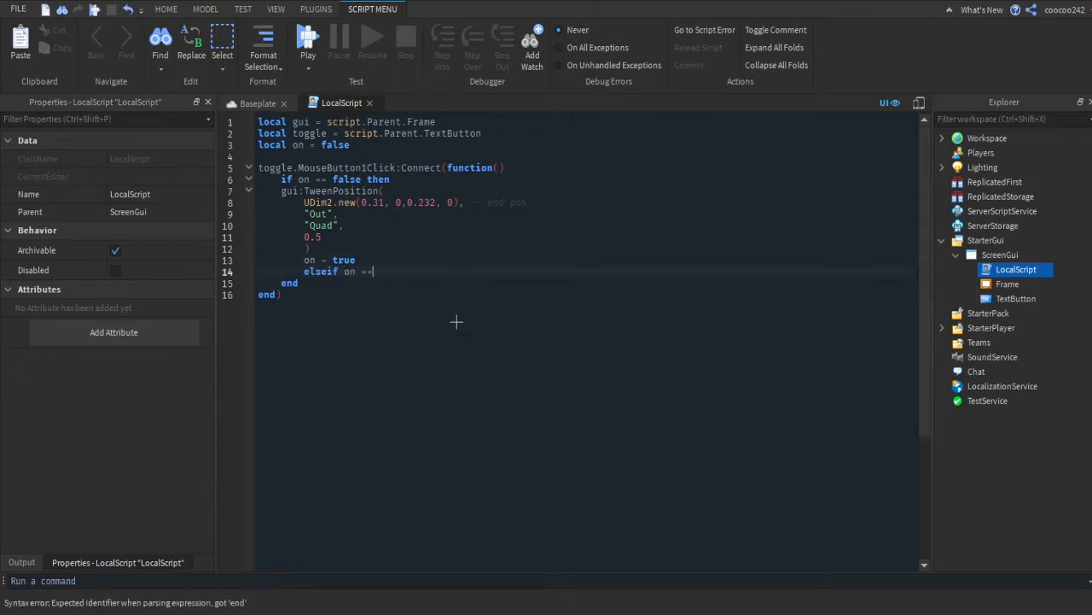
type("true then")
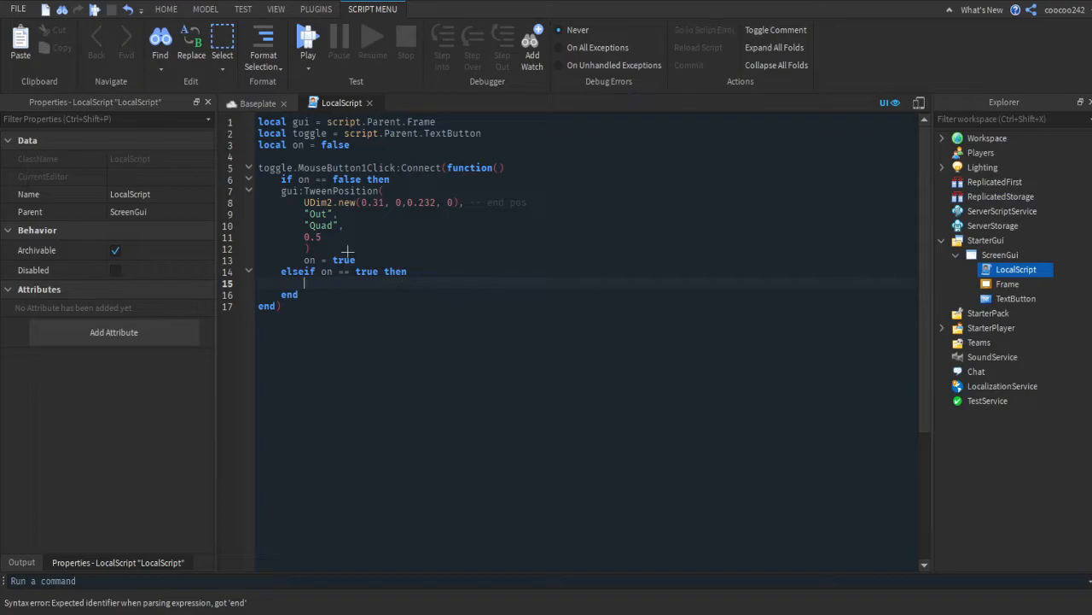
type("gui:TweenPosition(")
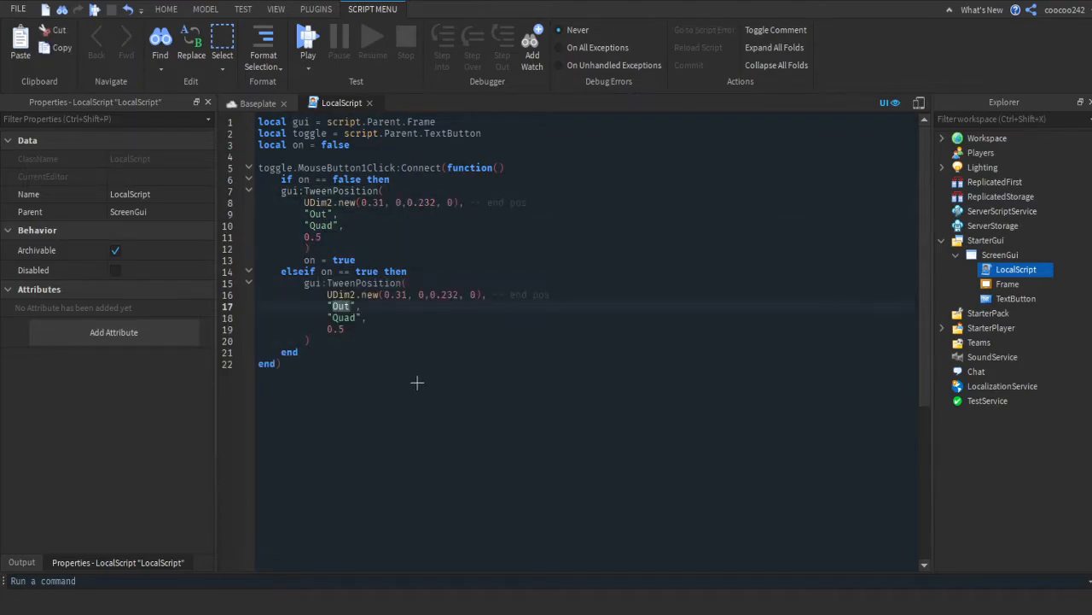
type("In")
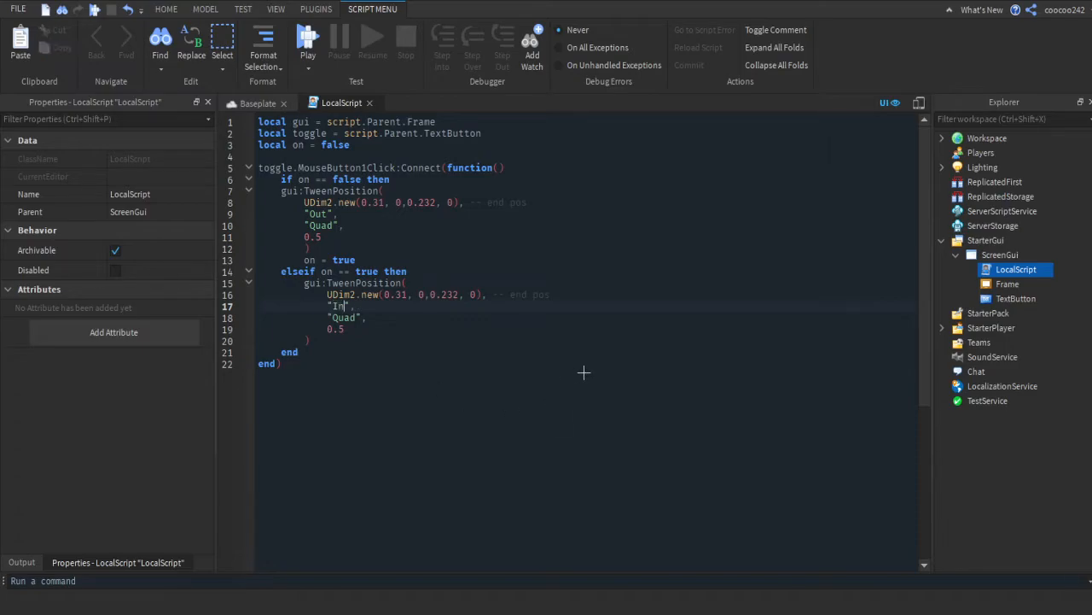
left_click(1007, 283)
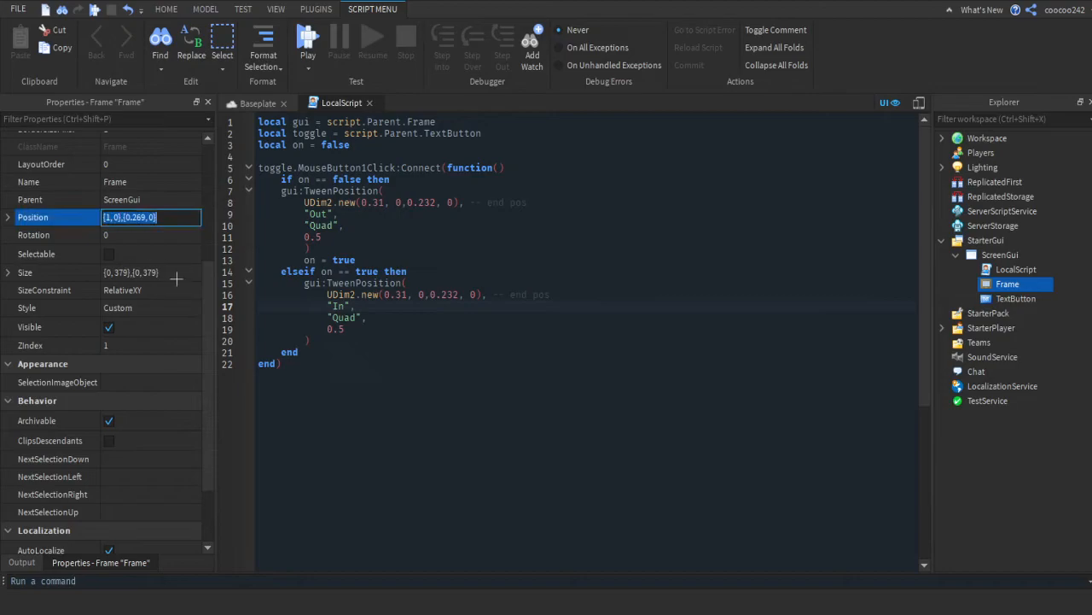
Select the Frame in Explorer to read its Position {1,0},{0.269,0}.
left_click(1016, 269)
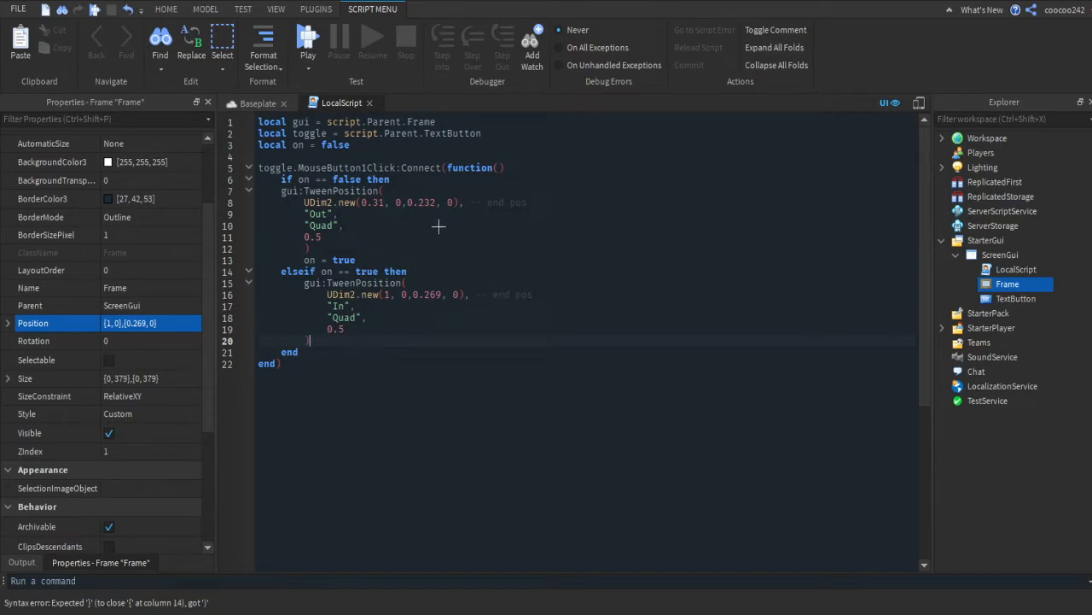
mouse_move(723, 343)
type(")")
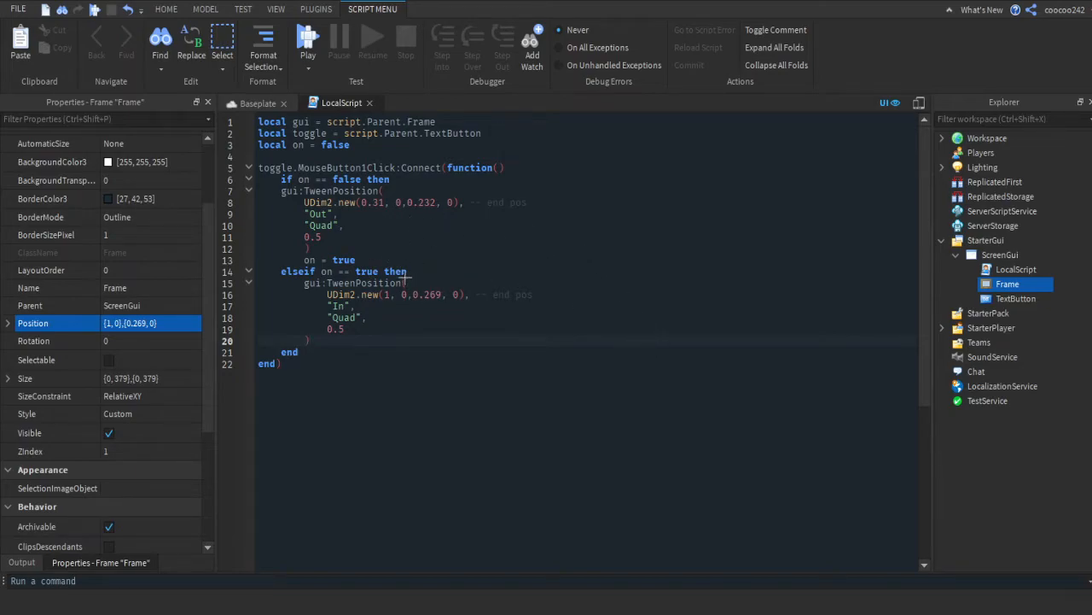
mouse_move(408, 325)
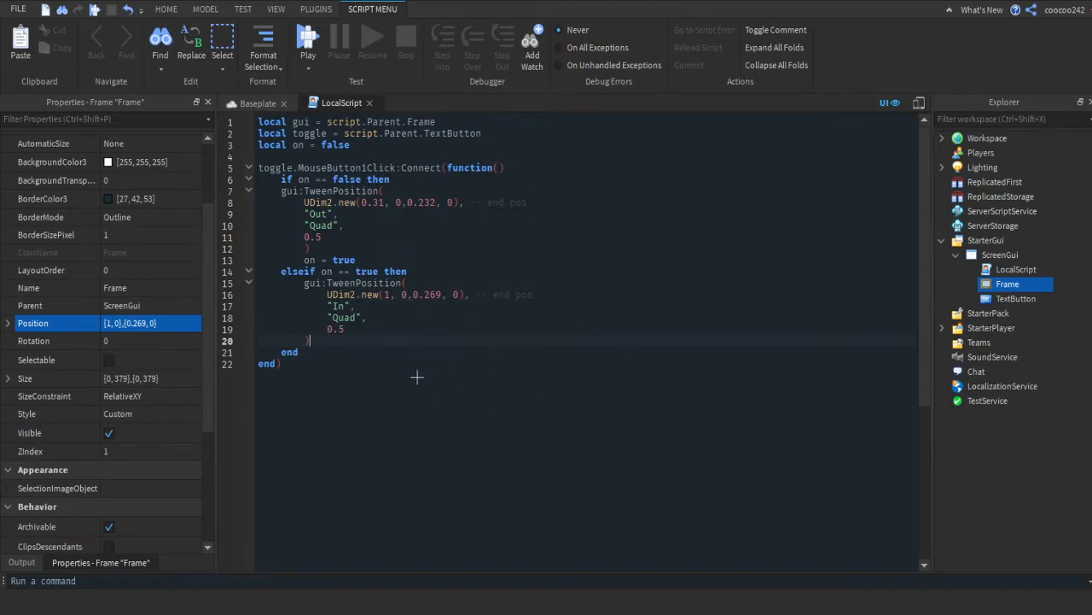
mouse_move(353, 408)
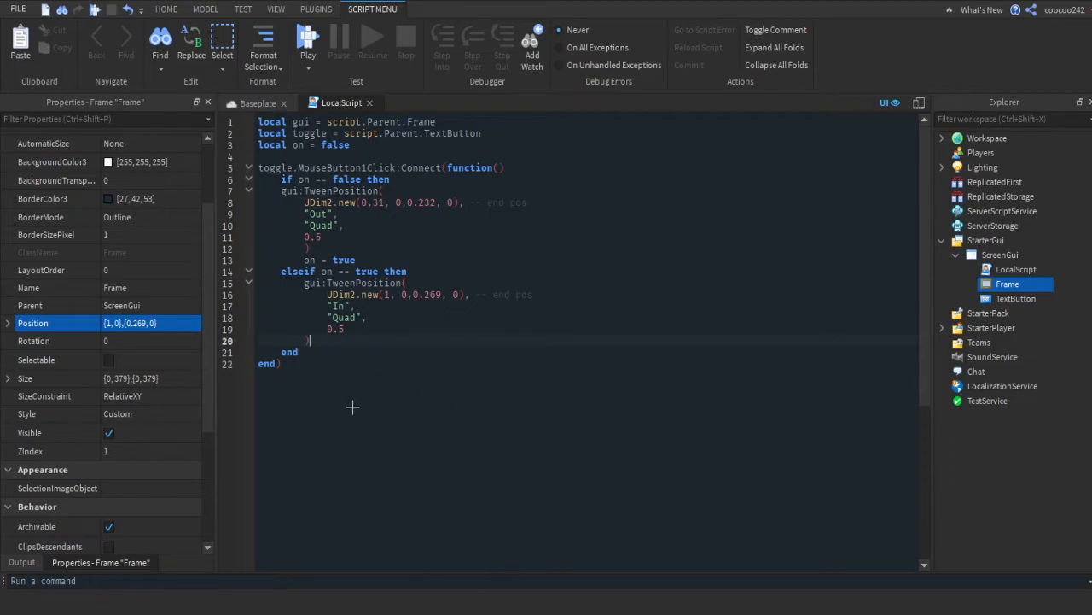
mouse_move(363, 414)
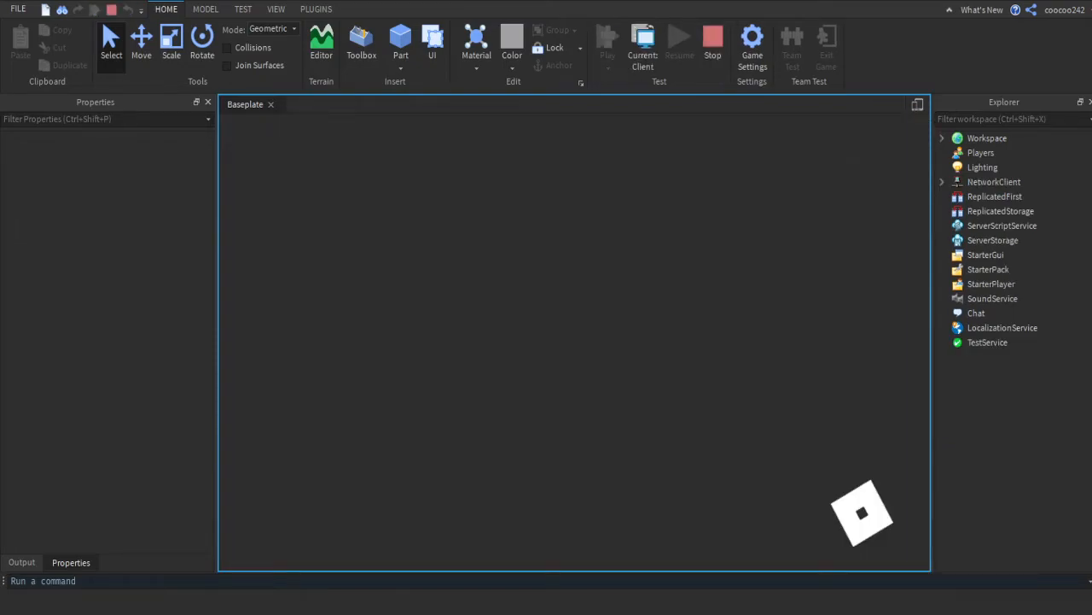
Stop the running play test so the Frame can be repositioned above the screen.
left_click(607, 43)
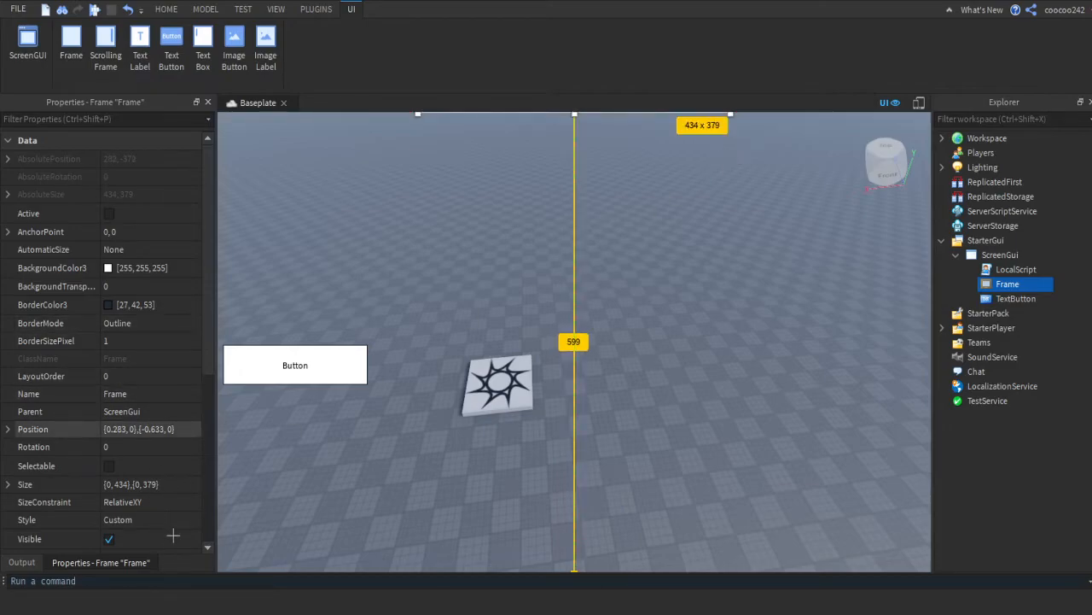
Open the LocalScript from Explorer and launch a new play test.
double_click(1017, 269)
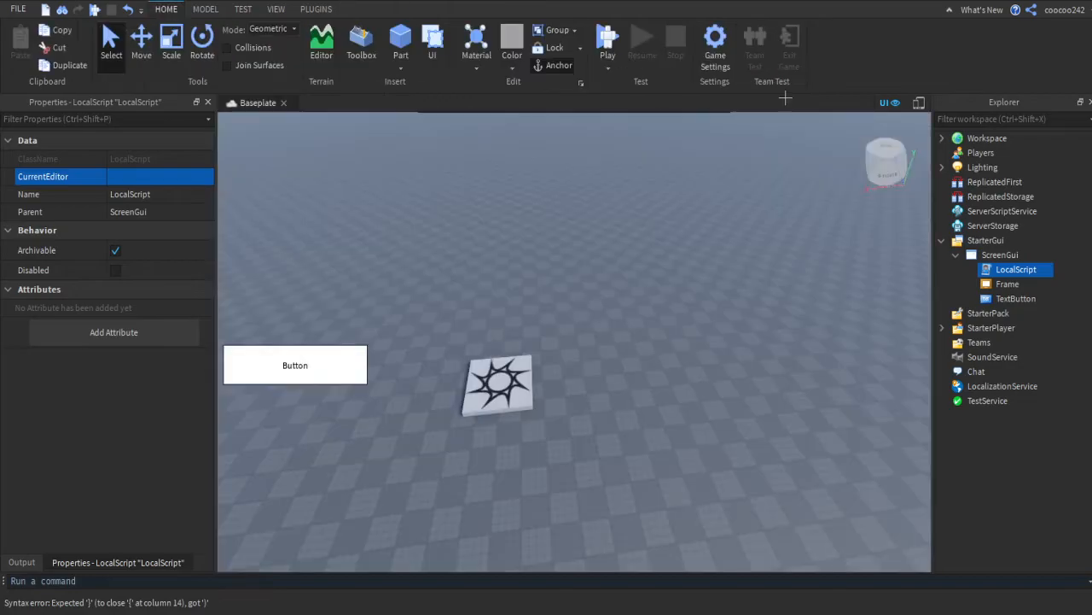
left_click(608, 40)
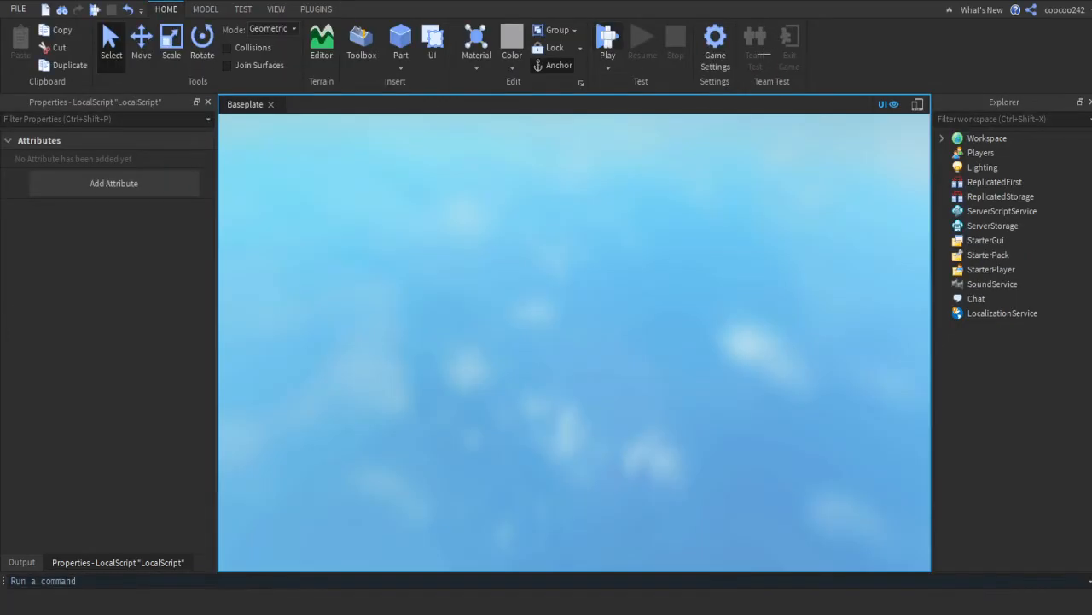
left_click(607, 40)
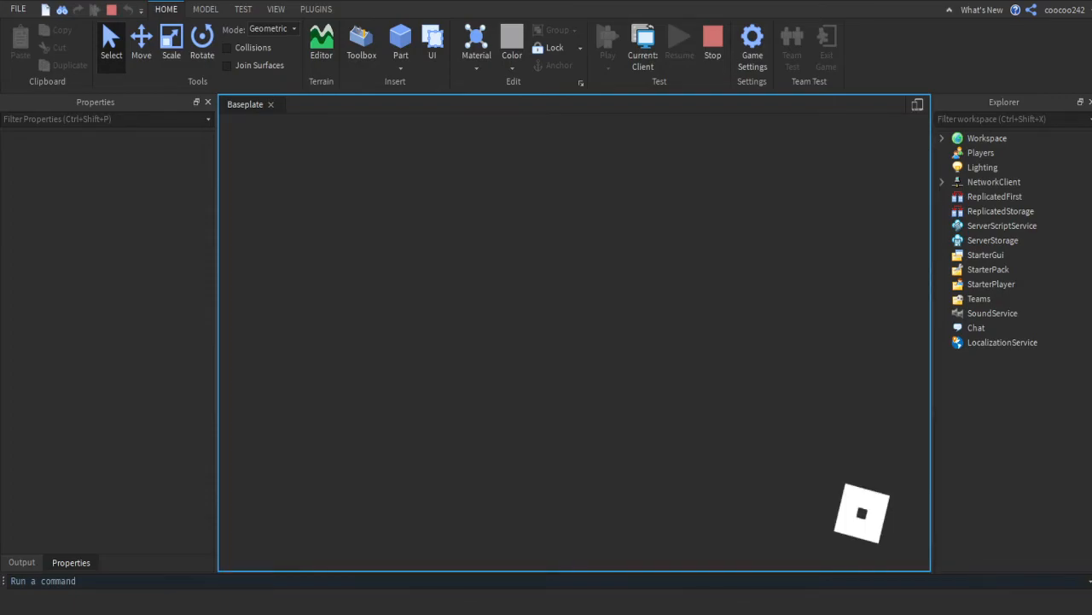
Click the in-game Button to slide the white frame on screen, then stop the test.
left_click(608, 41)
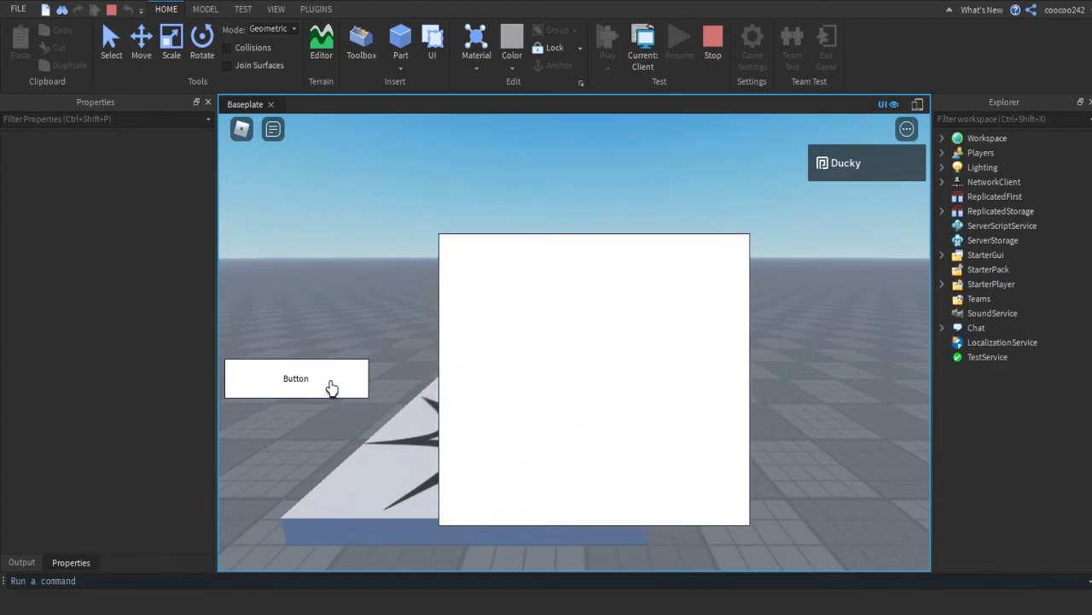
left_click(607, 40)
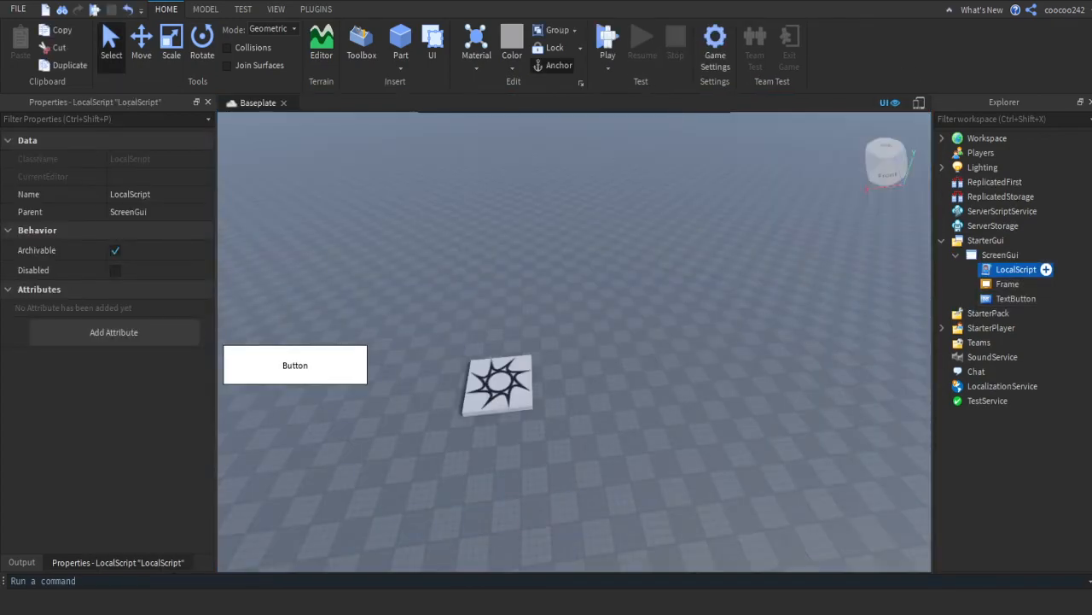
Open the LocalScript again and launch another play test.
double_click(1016, 269)
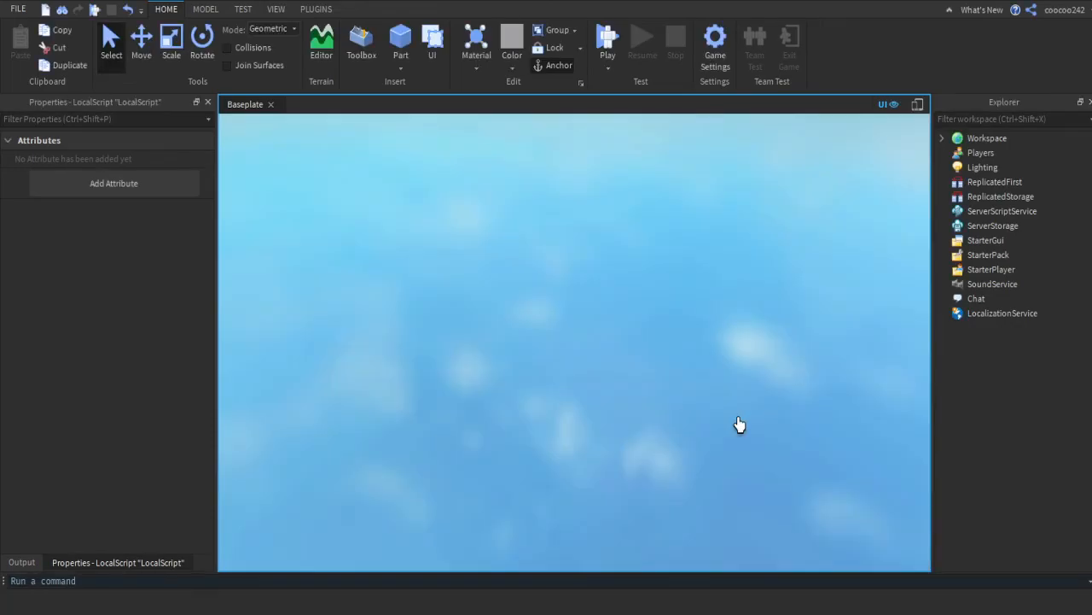
left_click(607, 43)
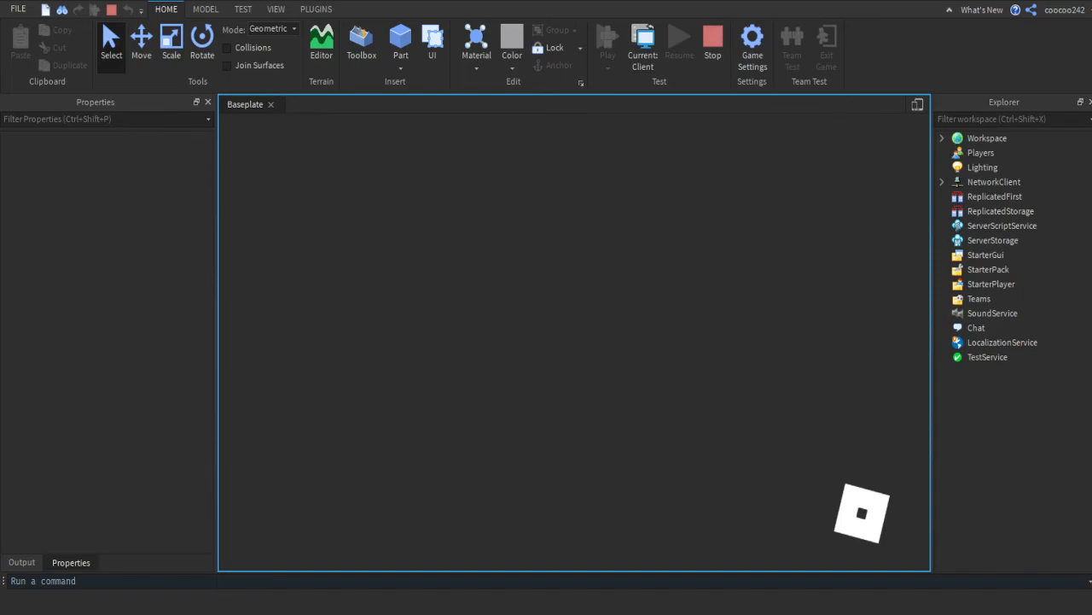
Tween the white frame into mid-screen with the Button, then end the test and reopen LocalScript.
left_click(608, 39)
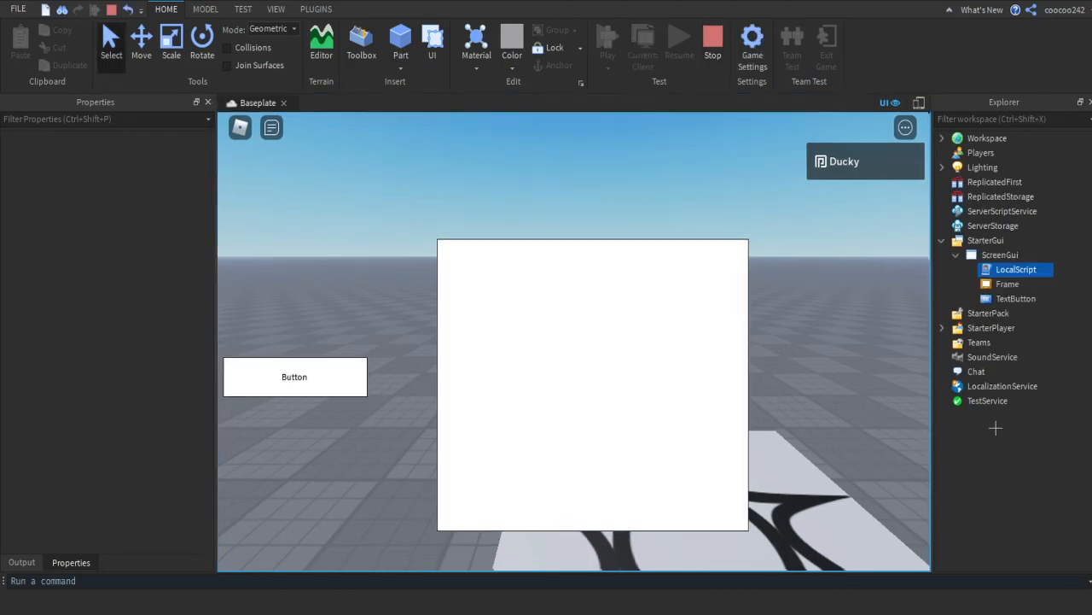
left_click(1015, 268)
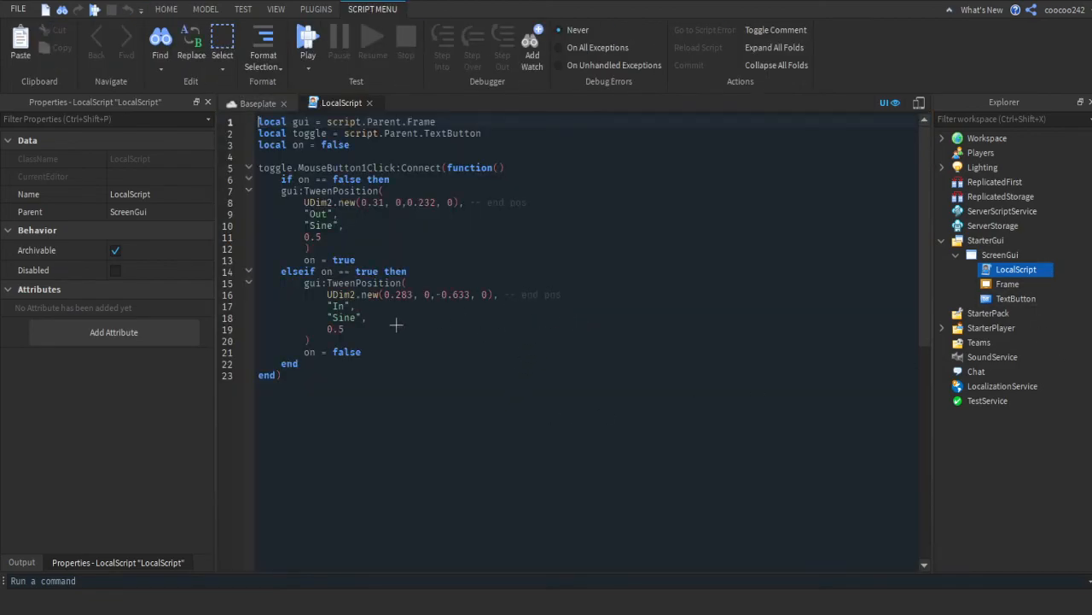
mouse_move(503, 227)
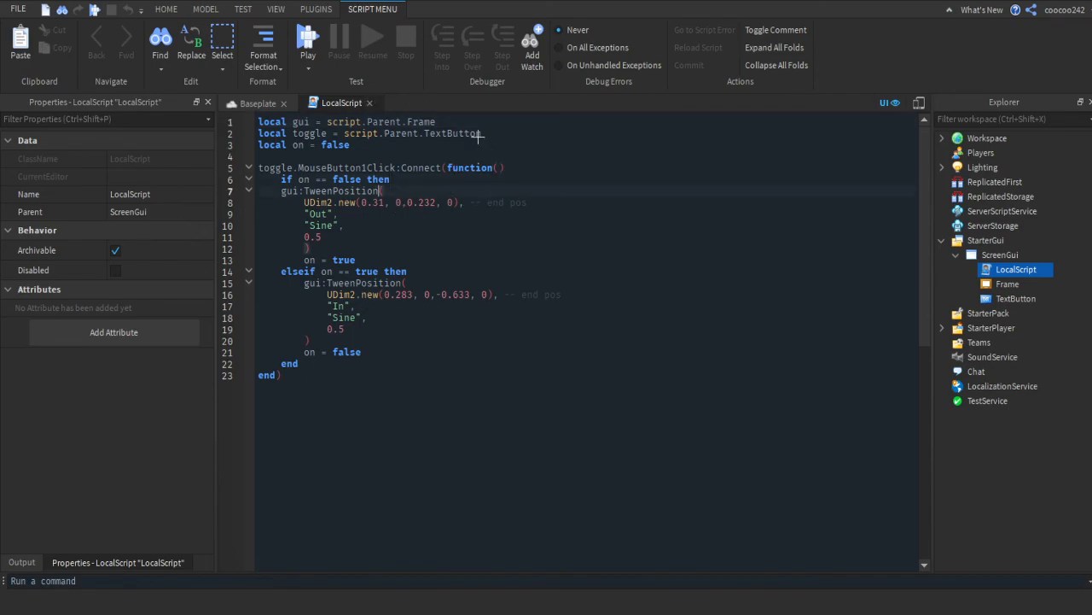
mouse_move(409, 326)
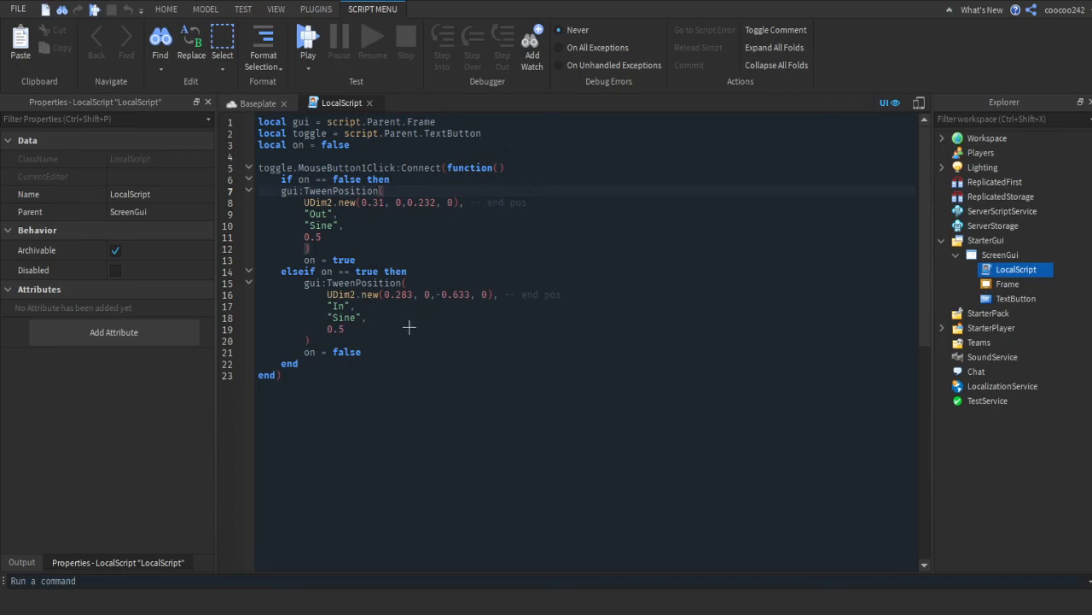
mouse_move(533, 221)
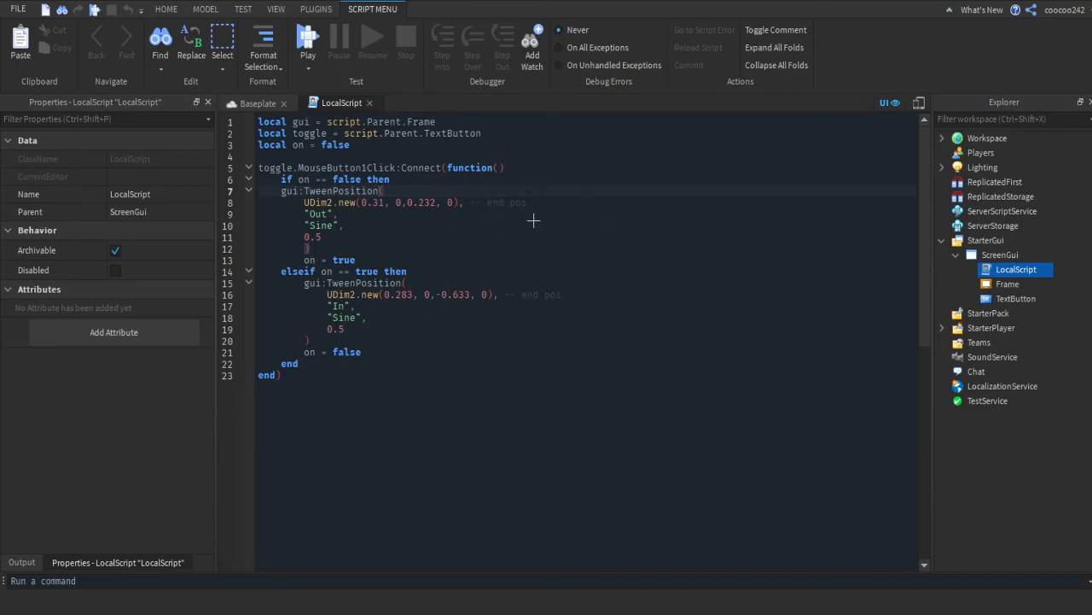